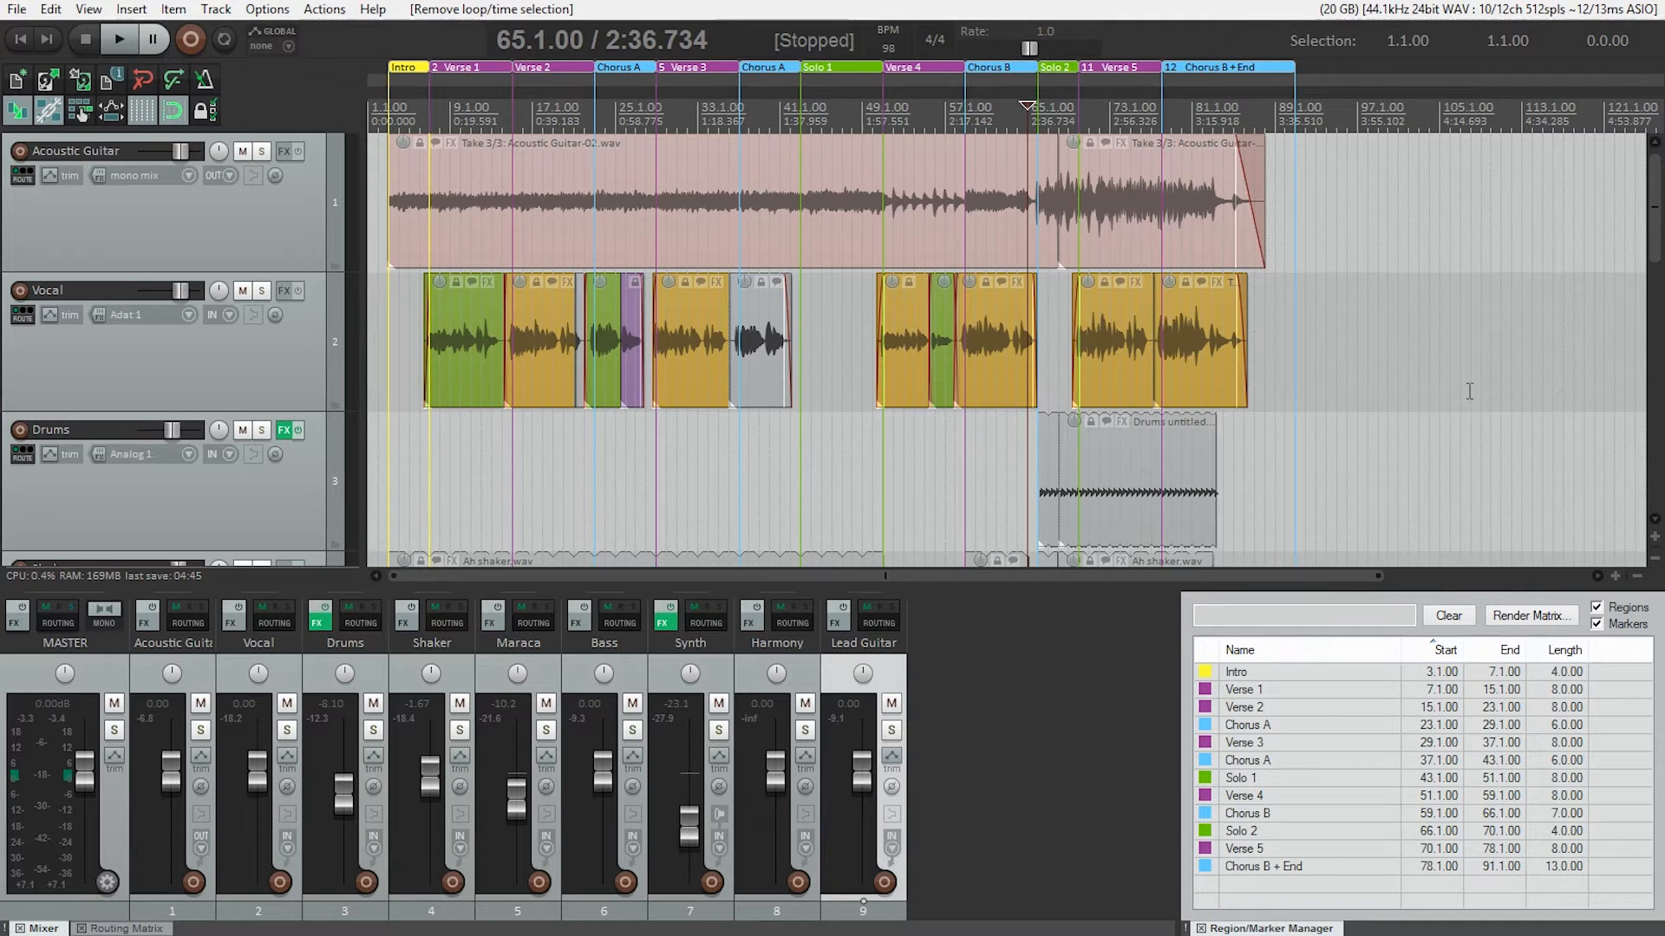
# - Scroll down the track panel to reach the lower tracks for reordering
pyautogui.press('page_down')
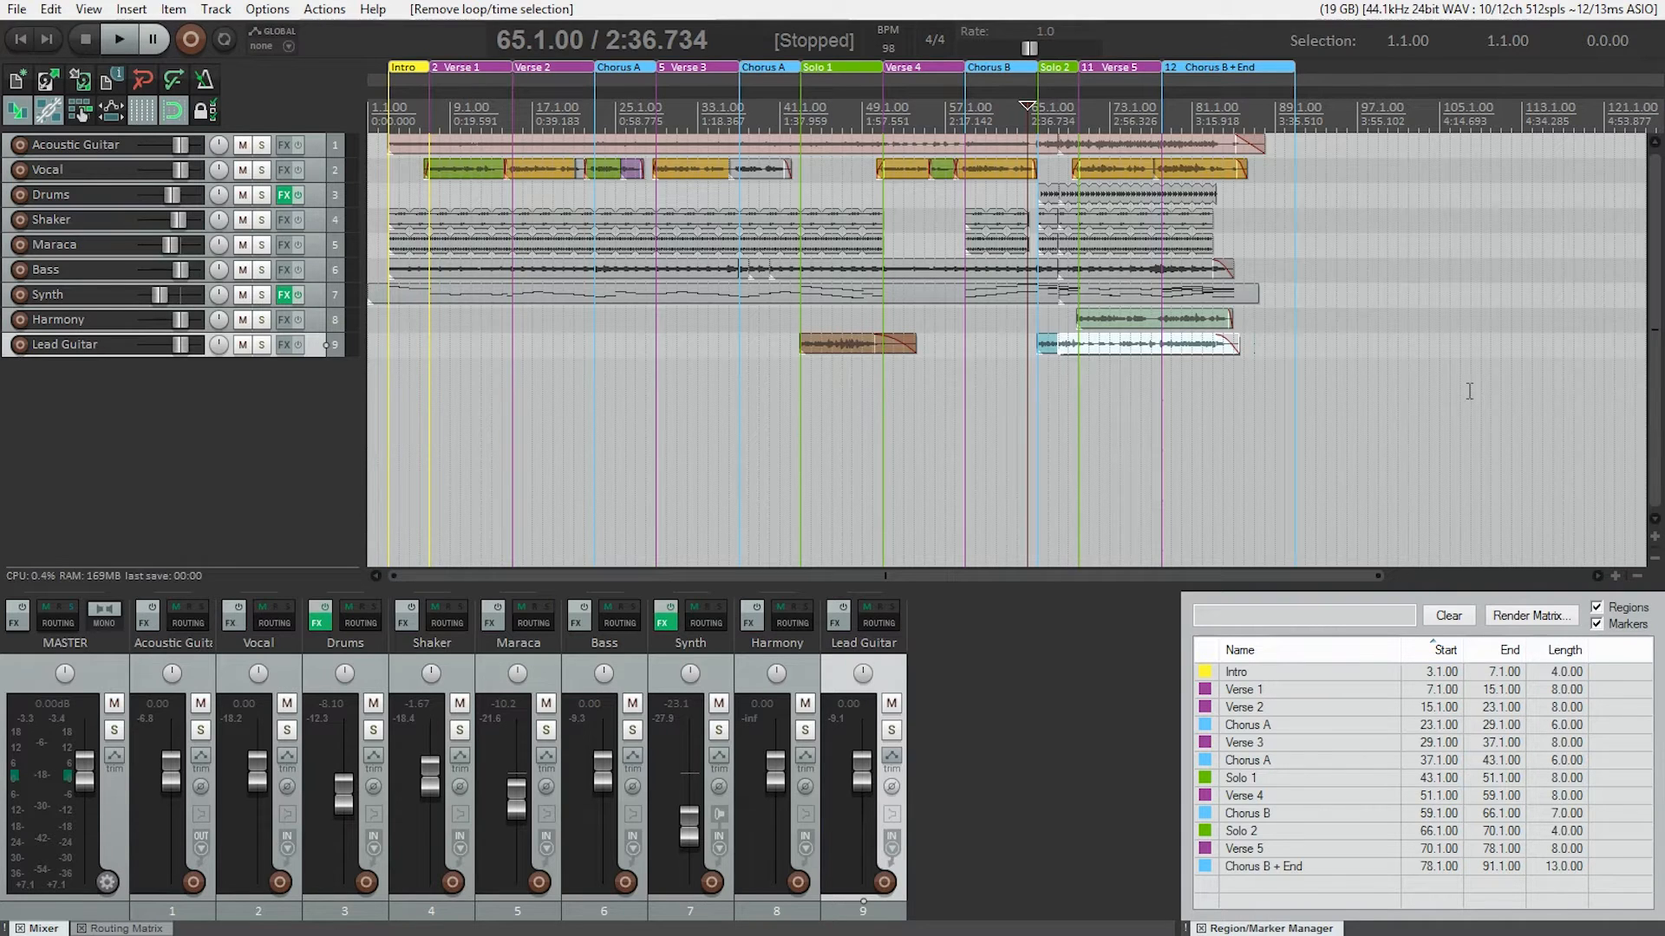
pyautogui.moveTo(366, 182)
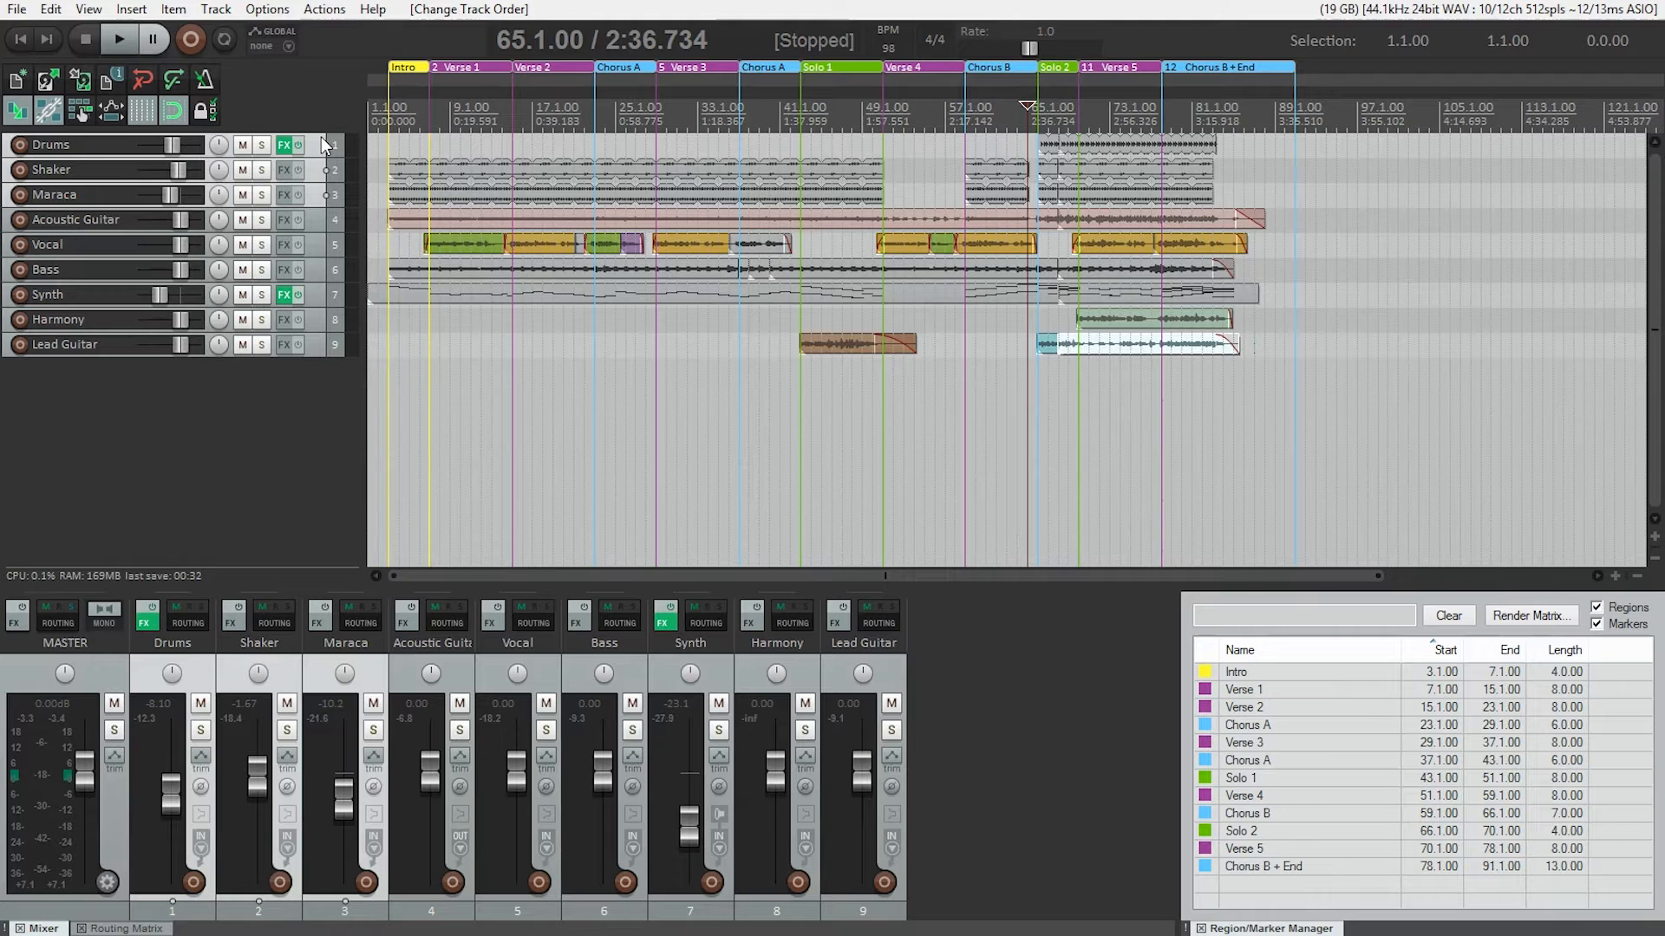
pyautogui.moveTo(339, 279)
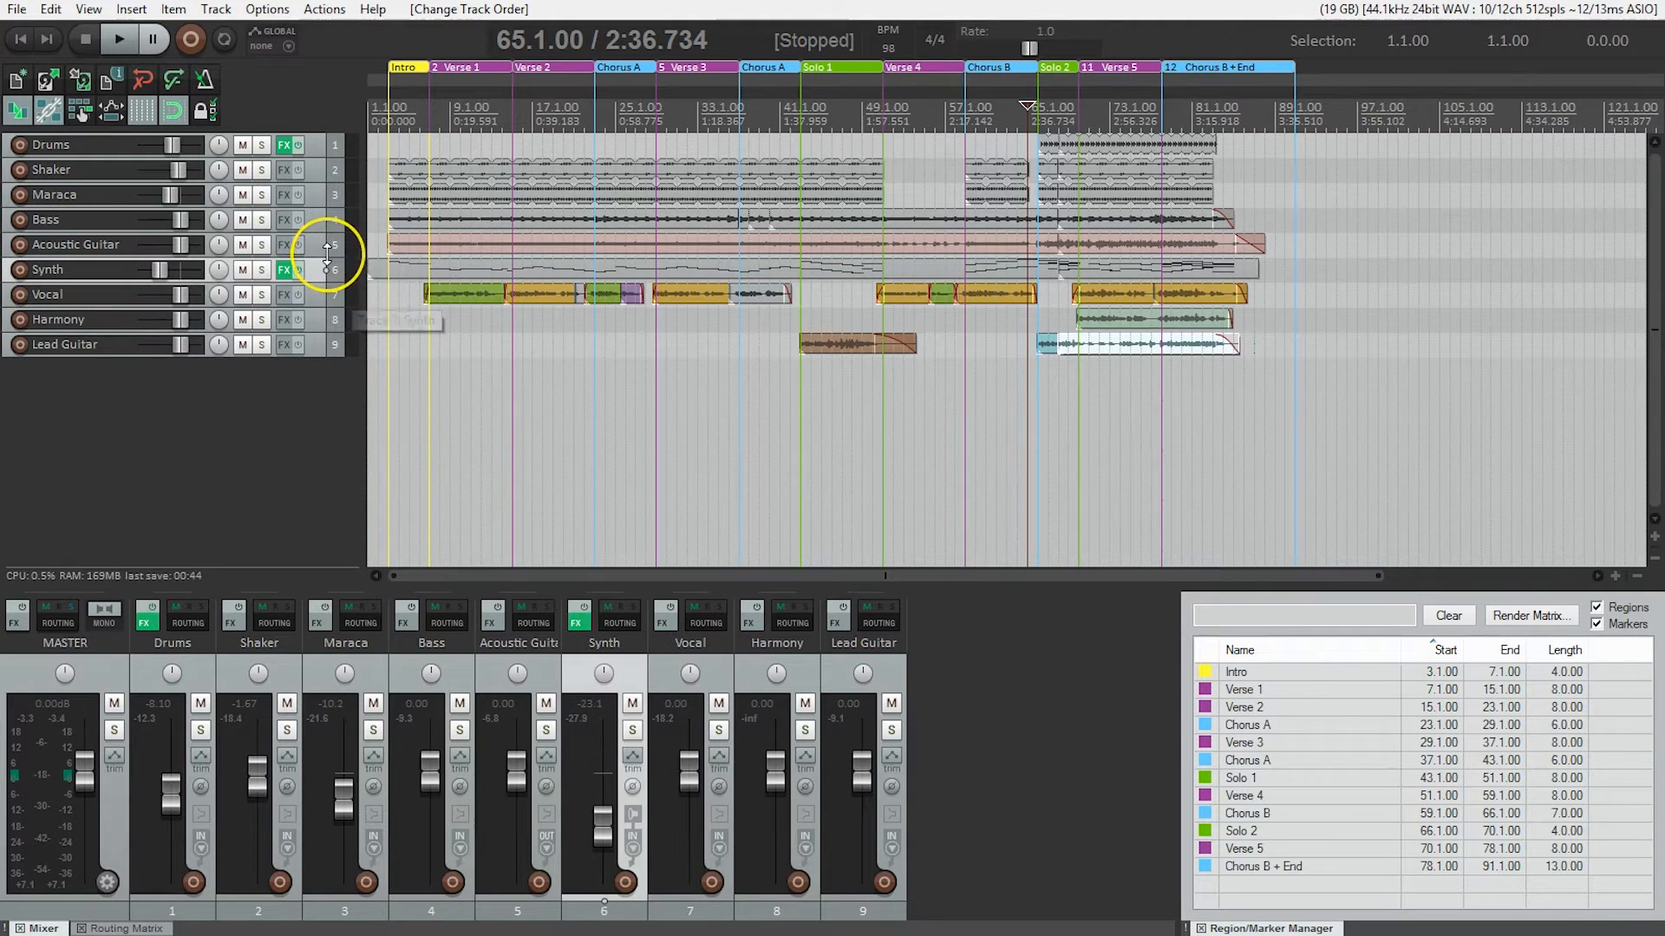
pyautogui.moveTo(340, 350)
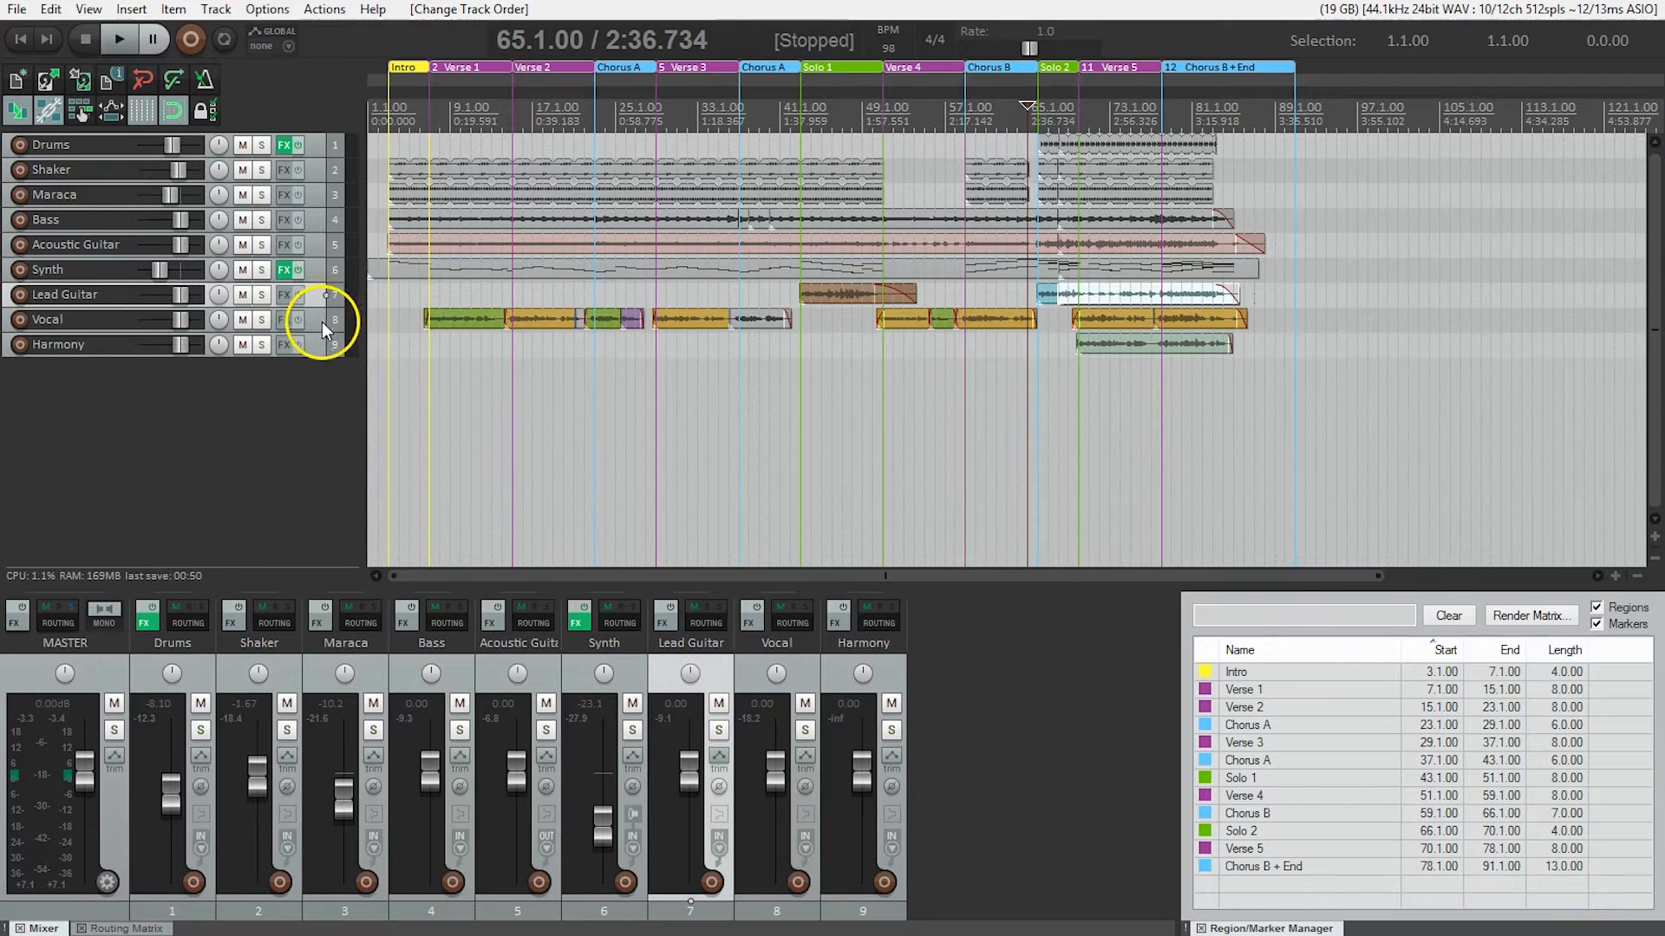
pyautogui.moveTo(324, 354)
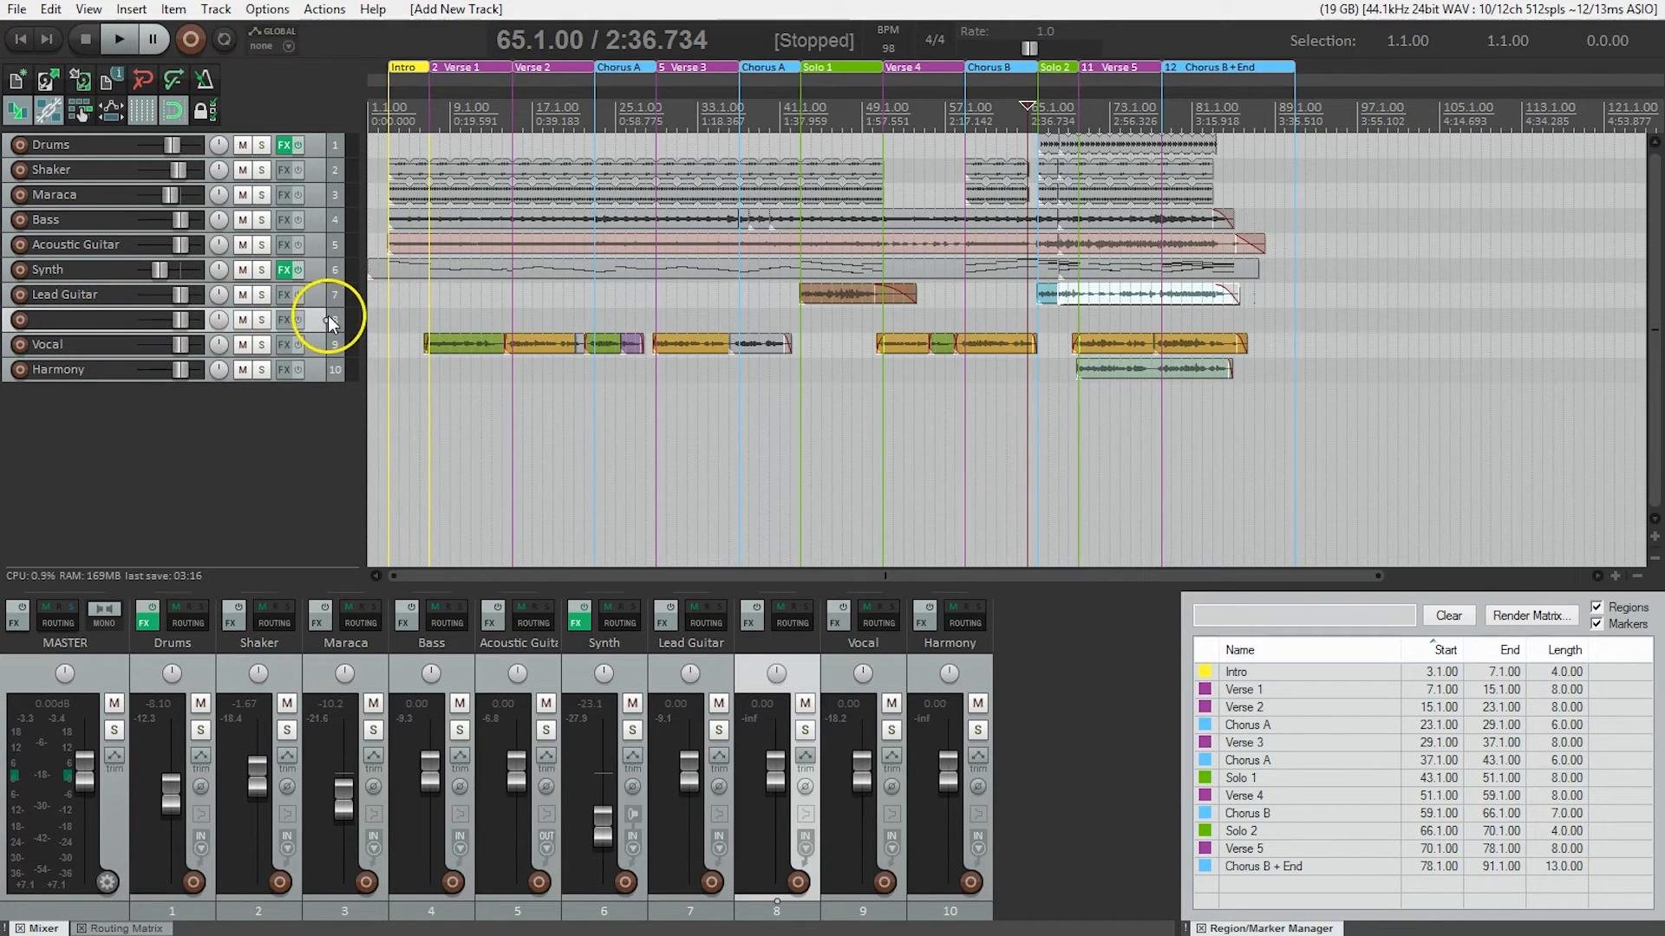
pyautogui.moveTo(325, 323)
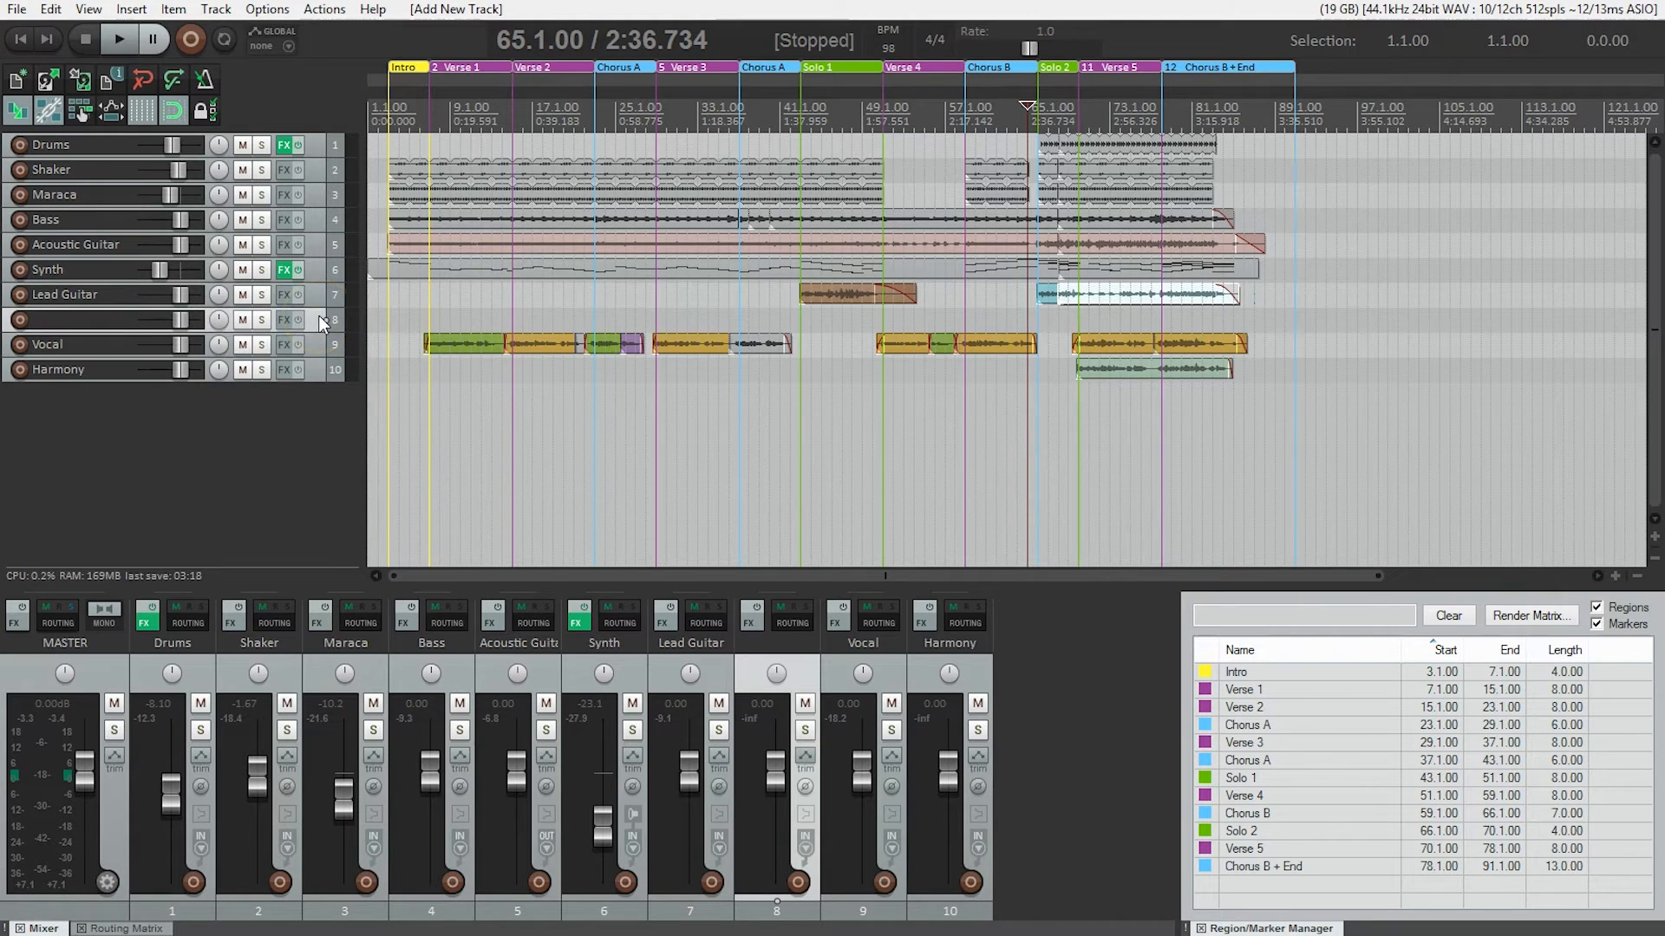
# - Select the blank track's name field to rename it DRUMS and PERC
pyautogui.click(105, 295)
pyautogui.write('DRUMS and PERC')
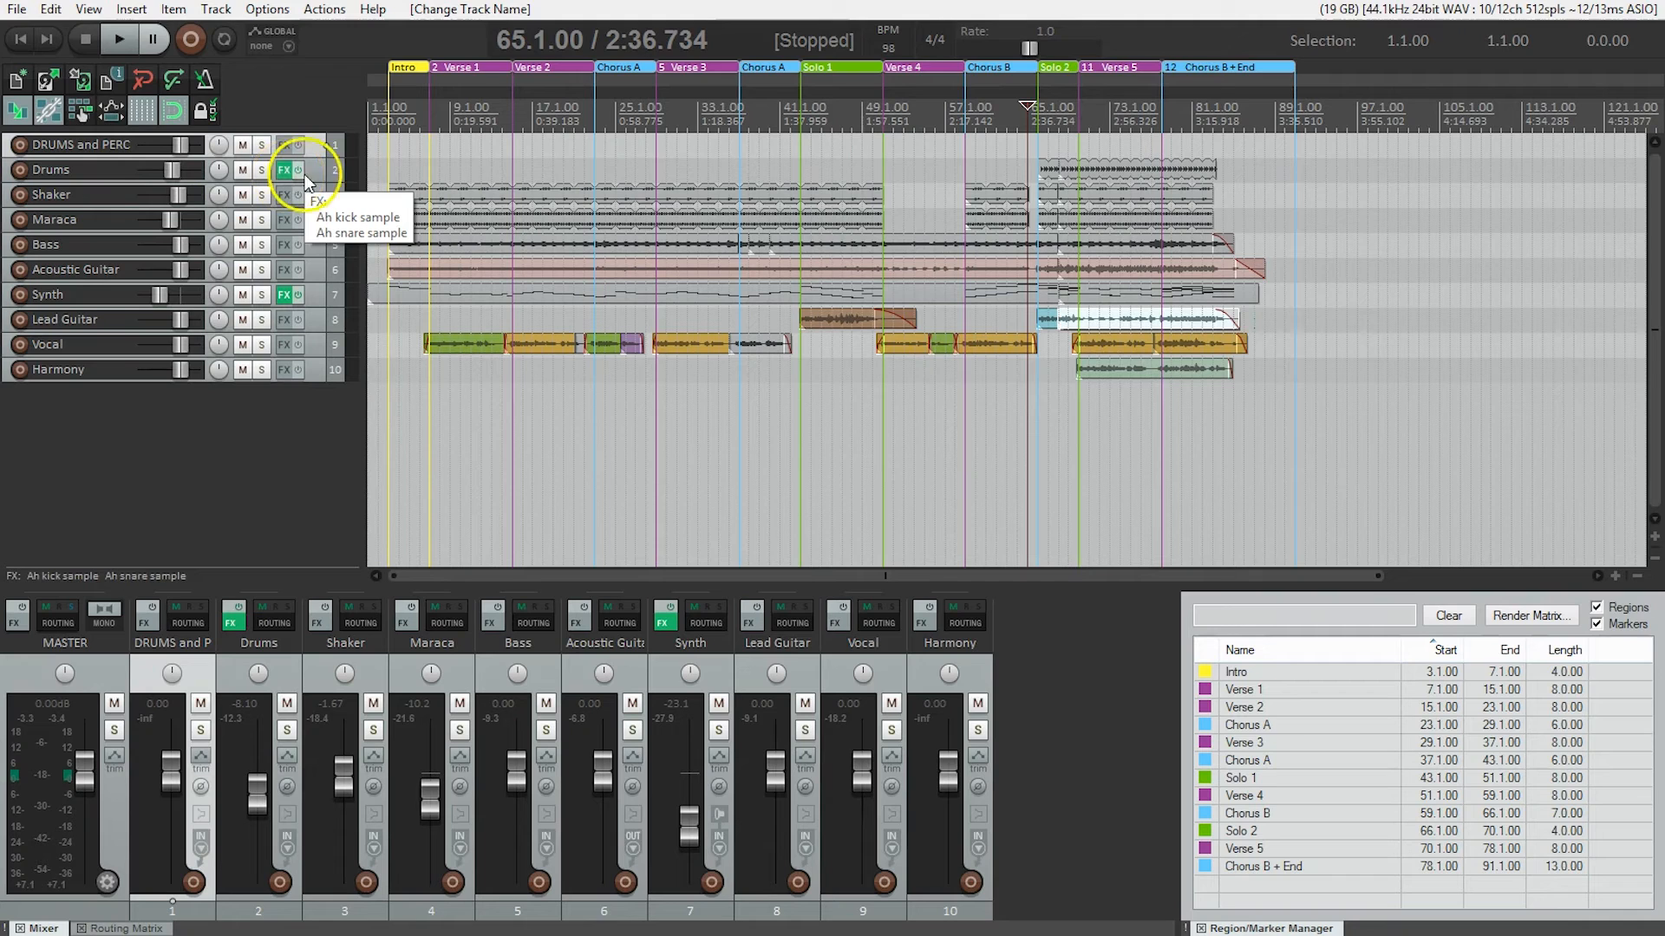
pyautogui.moveTo(329, 175)
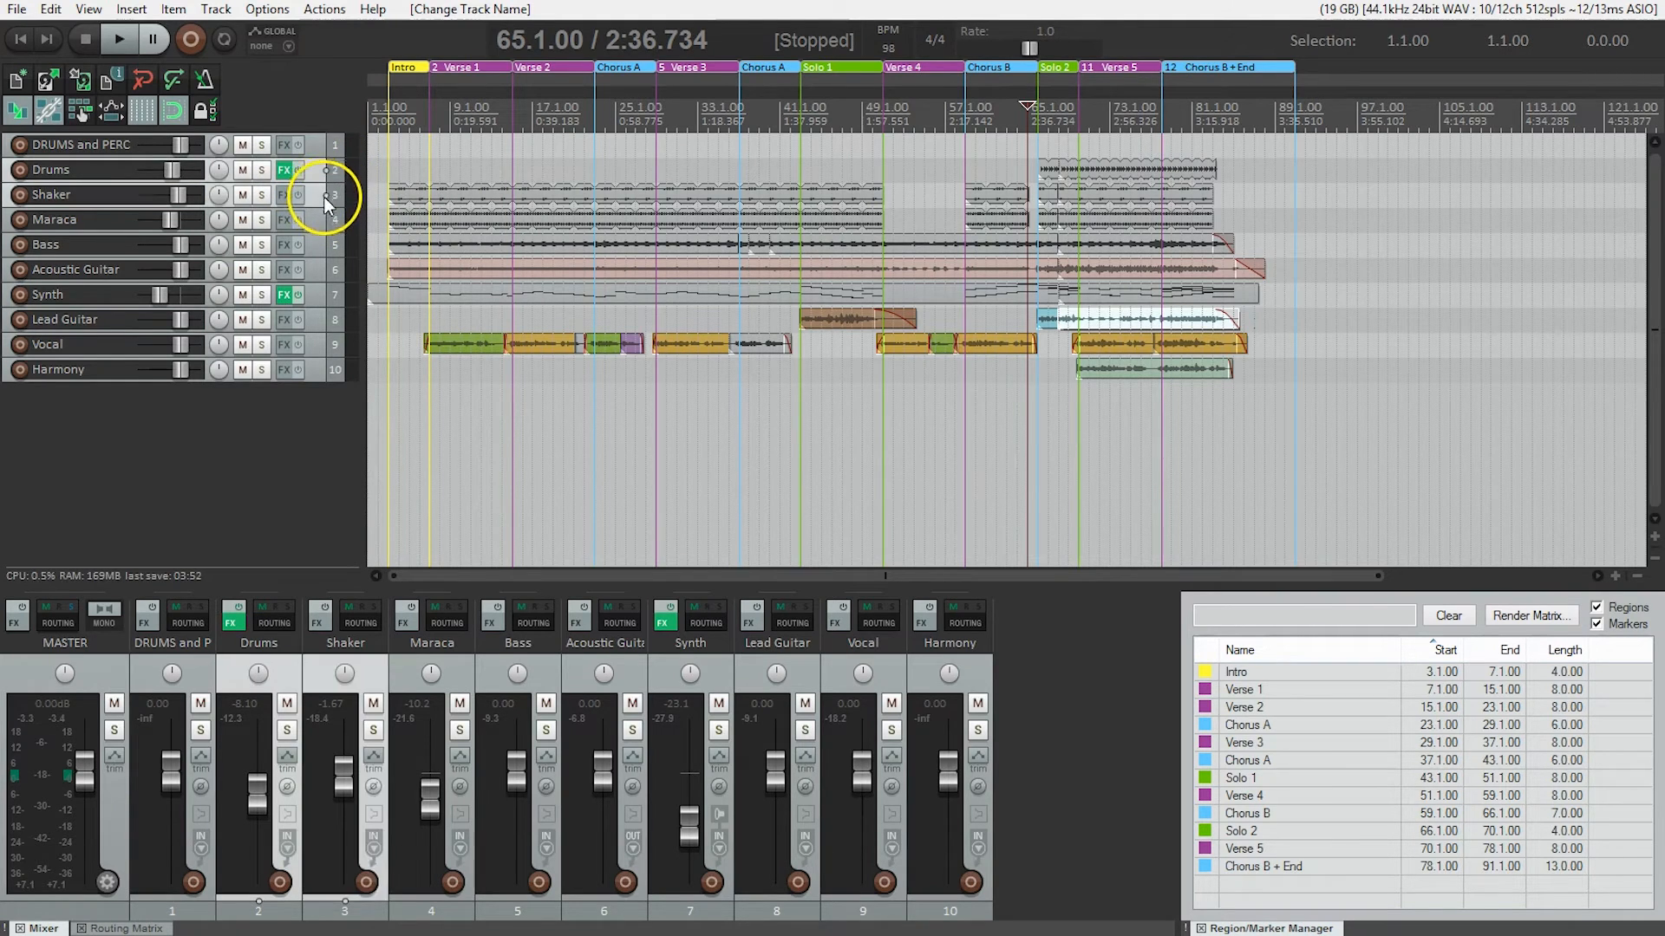
# - Select the Drums track under DRUMS and PERC to start grouping the percussion tracks
pyautogui.press('ctrl+t')
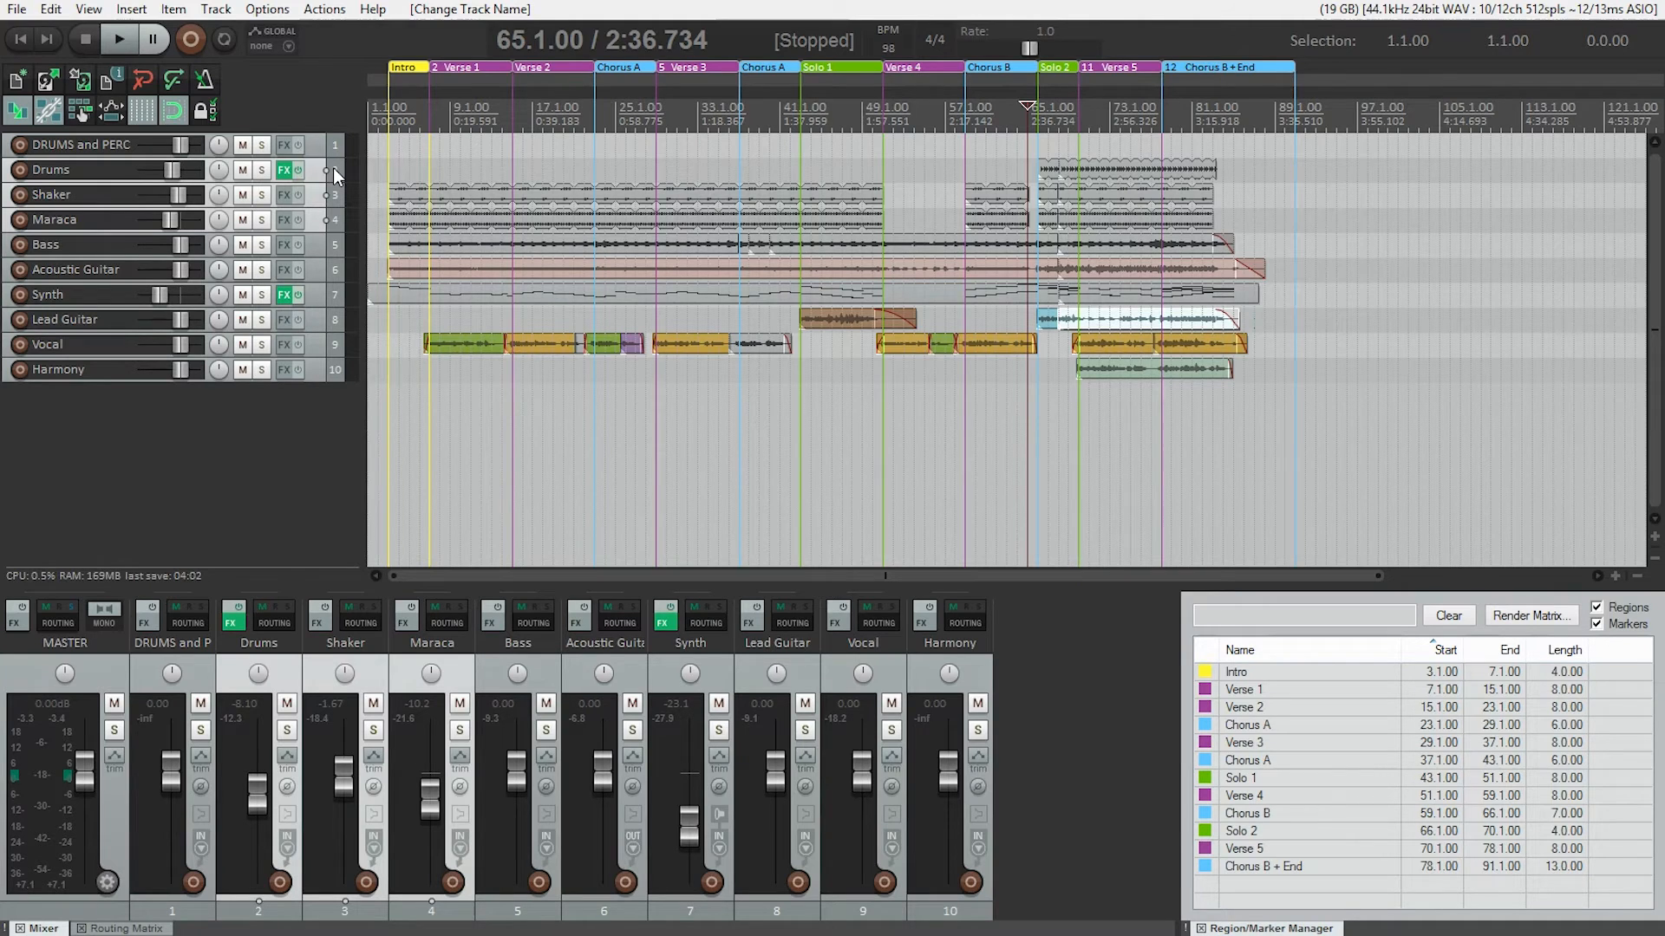
pyautogui.click(106, 170)
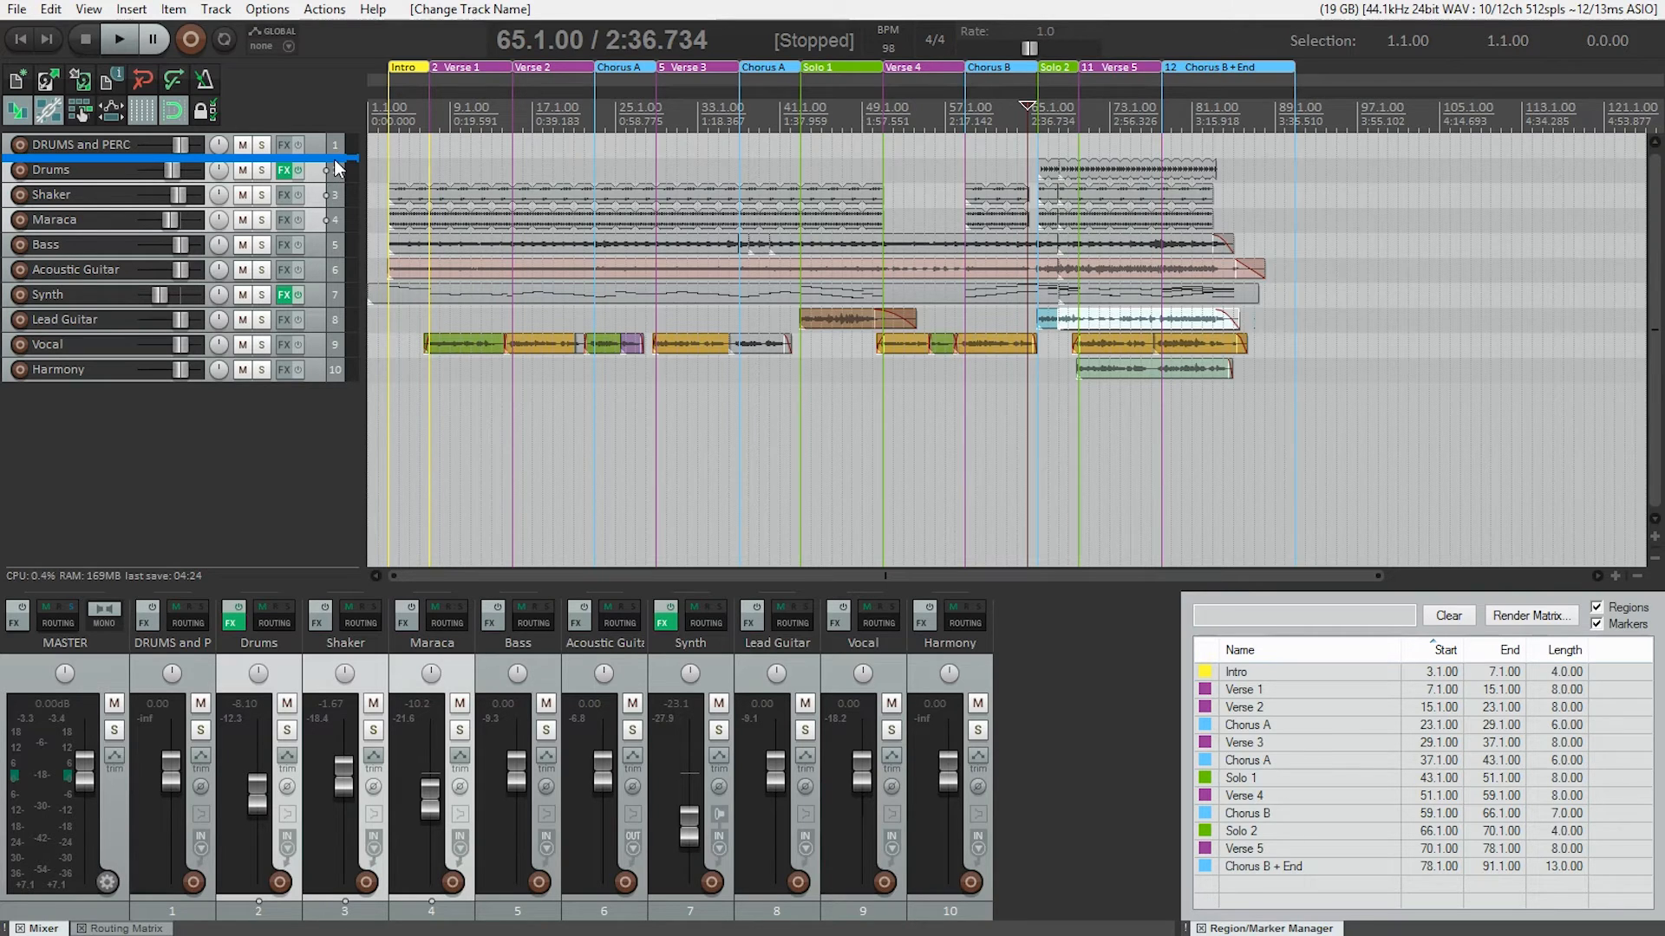
pyautogui.moveTo(342, 160)
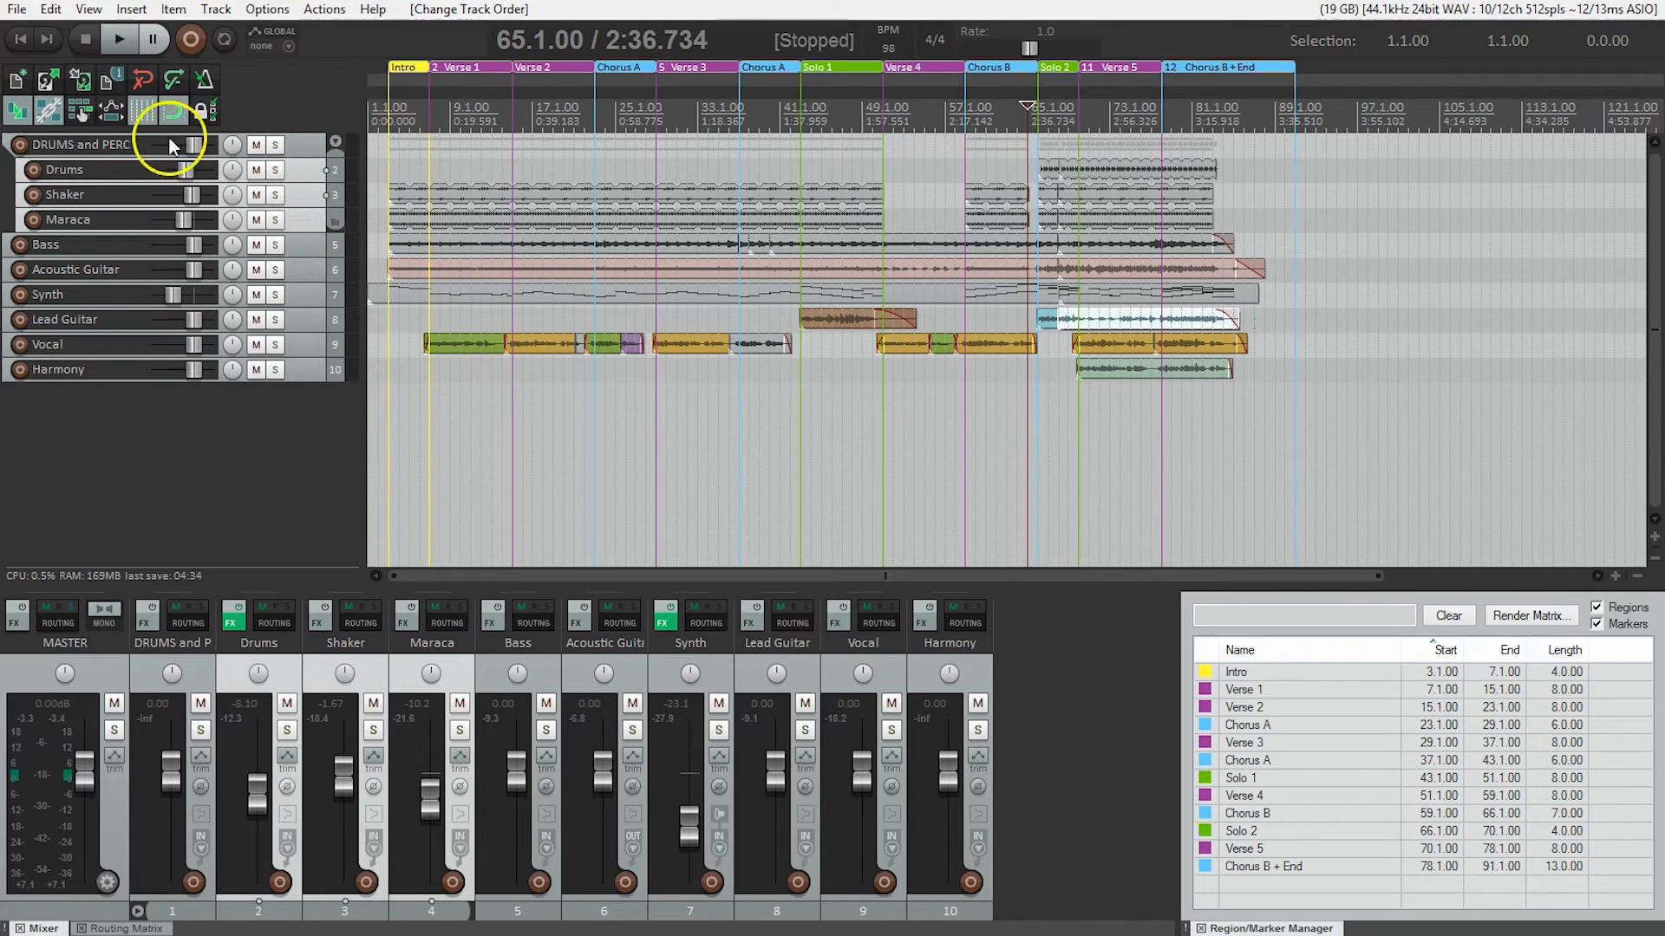
pyautogui.moveTo(309, 153)
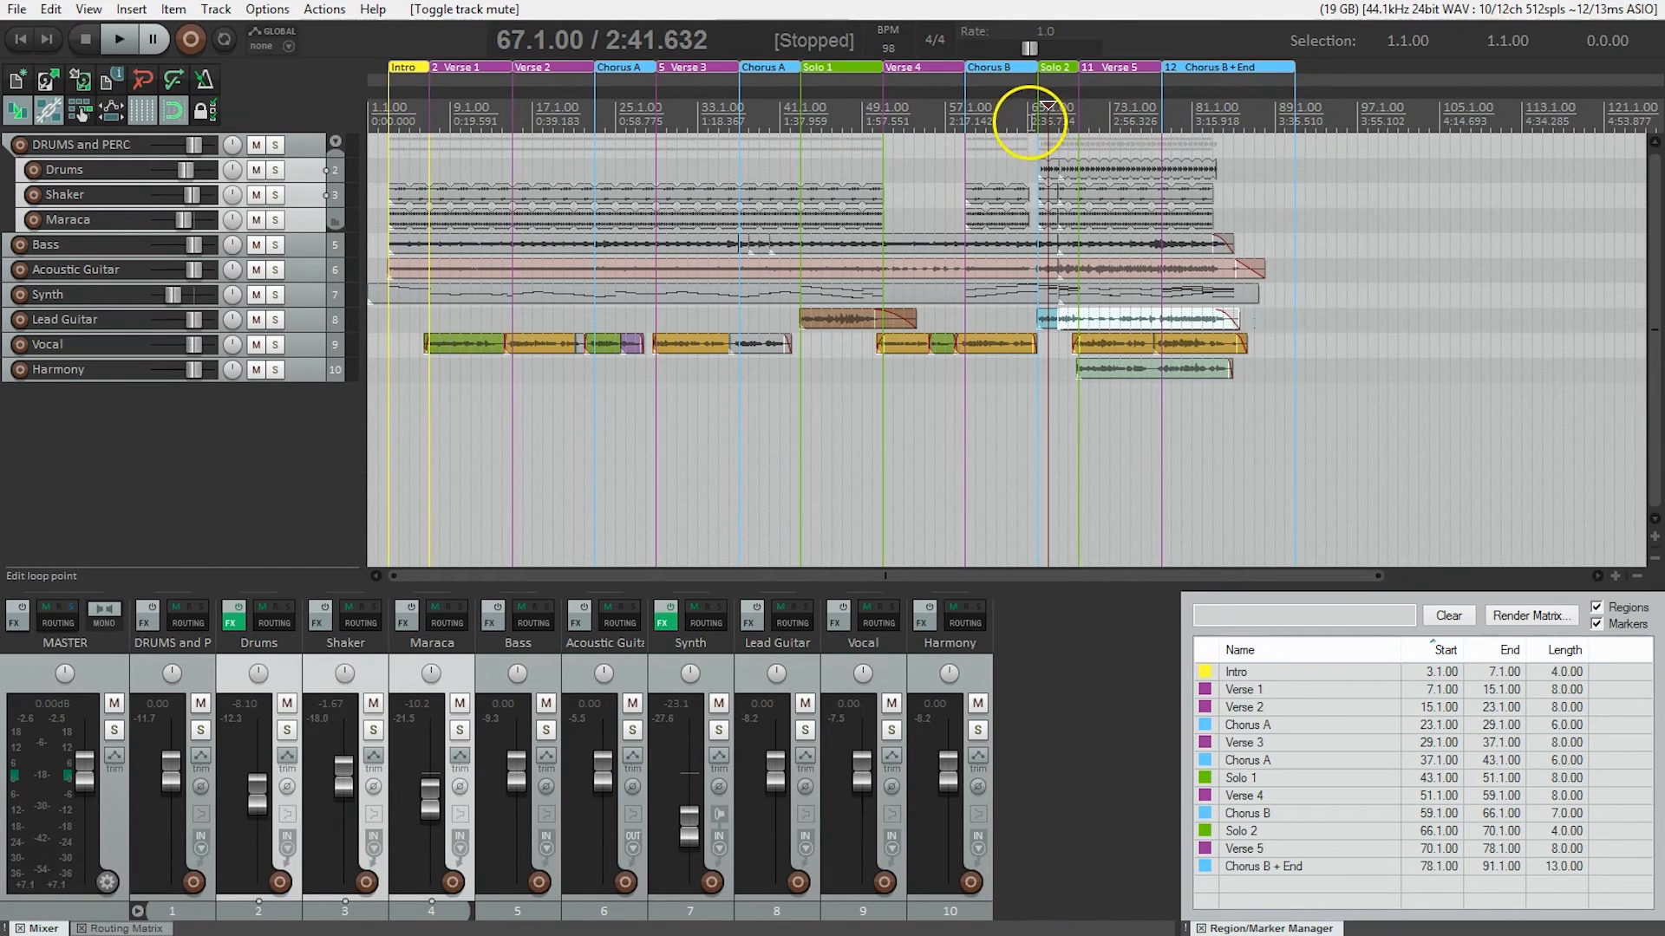
# - Play from bar 66 and solo the DRUMS and PERC folder, toggling mute on the folder and Drums track
pyautogui.click(1035, 106)
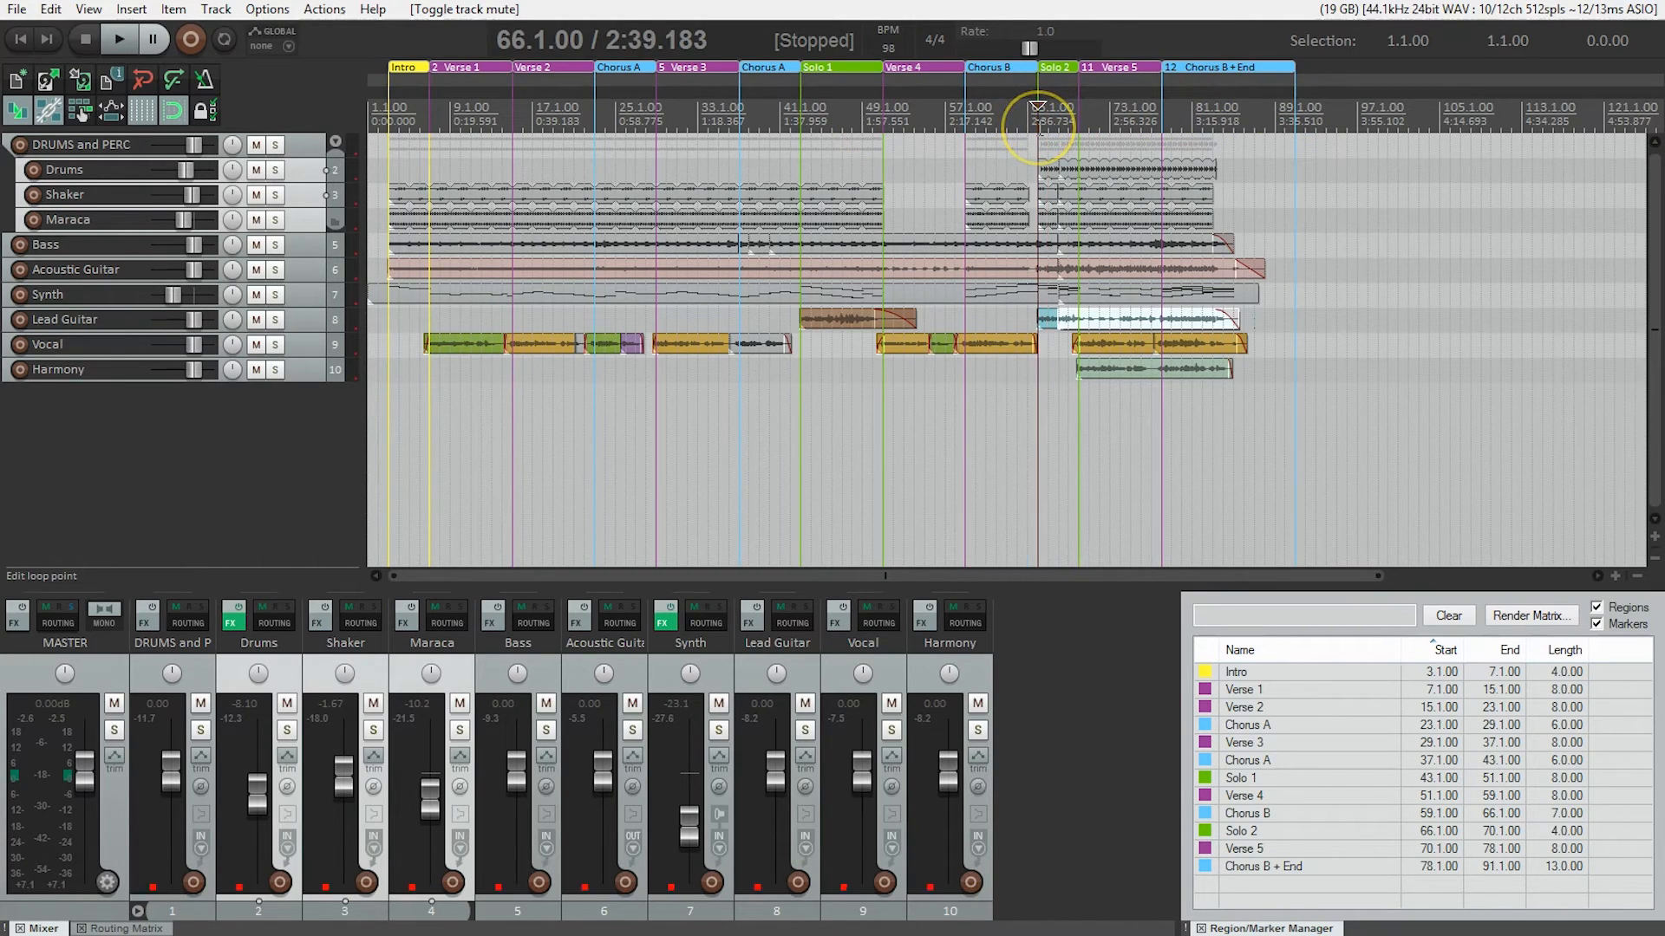
pyautogui.click(118, 40)
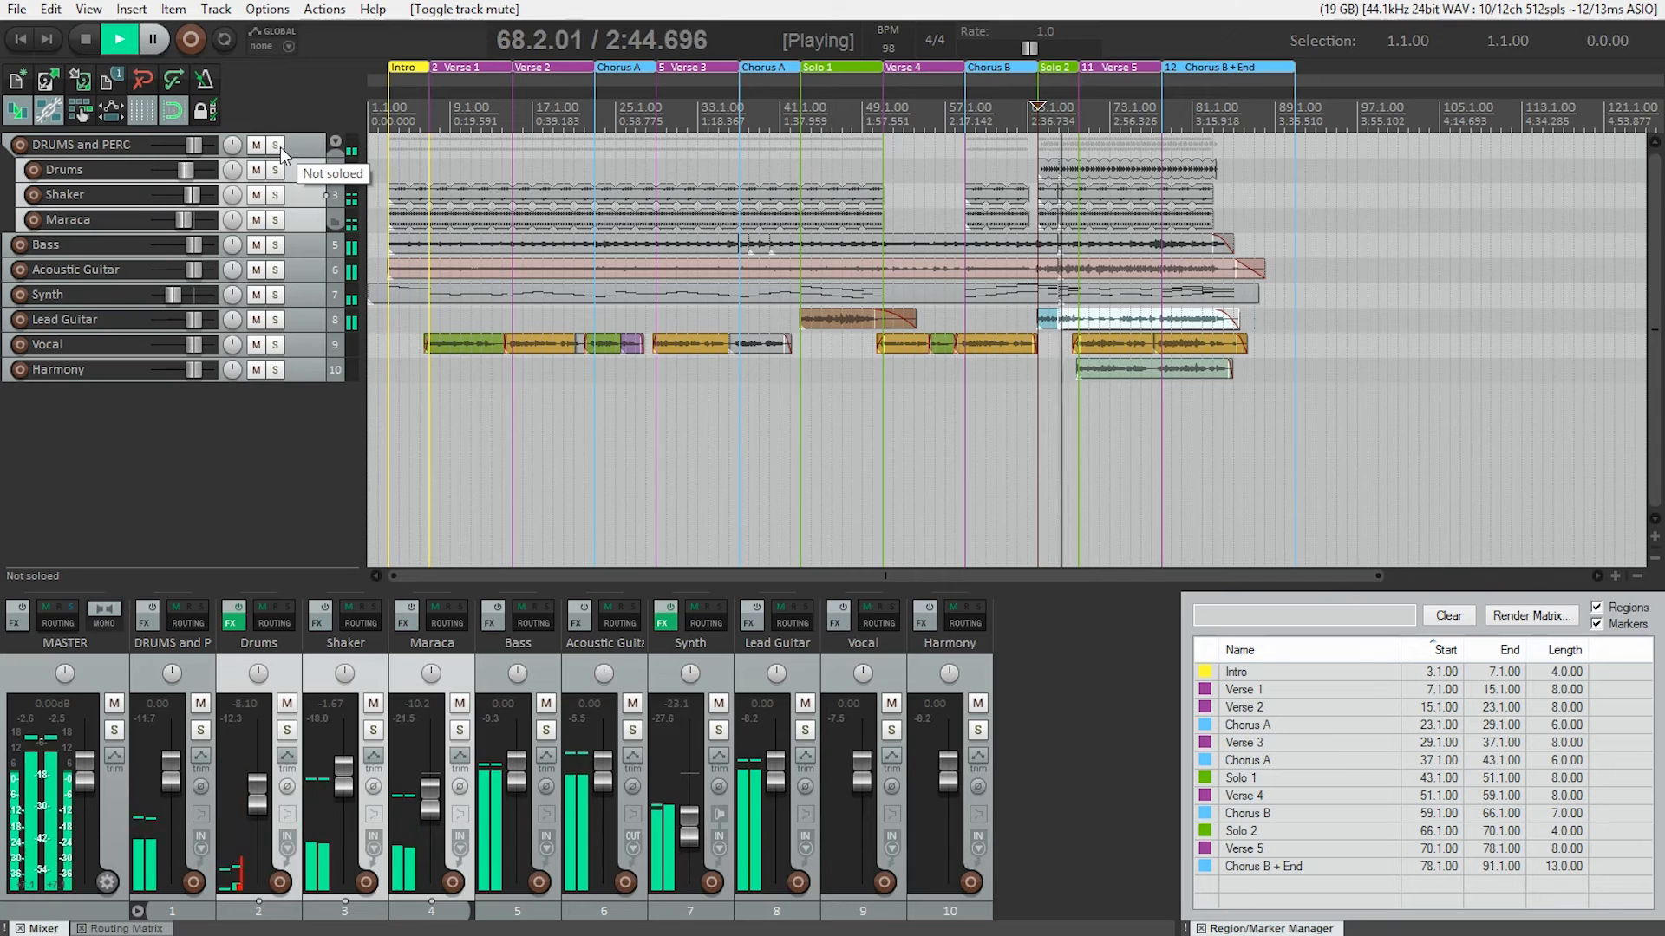
pyautogui.click(275, 145)
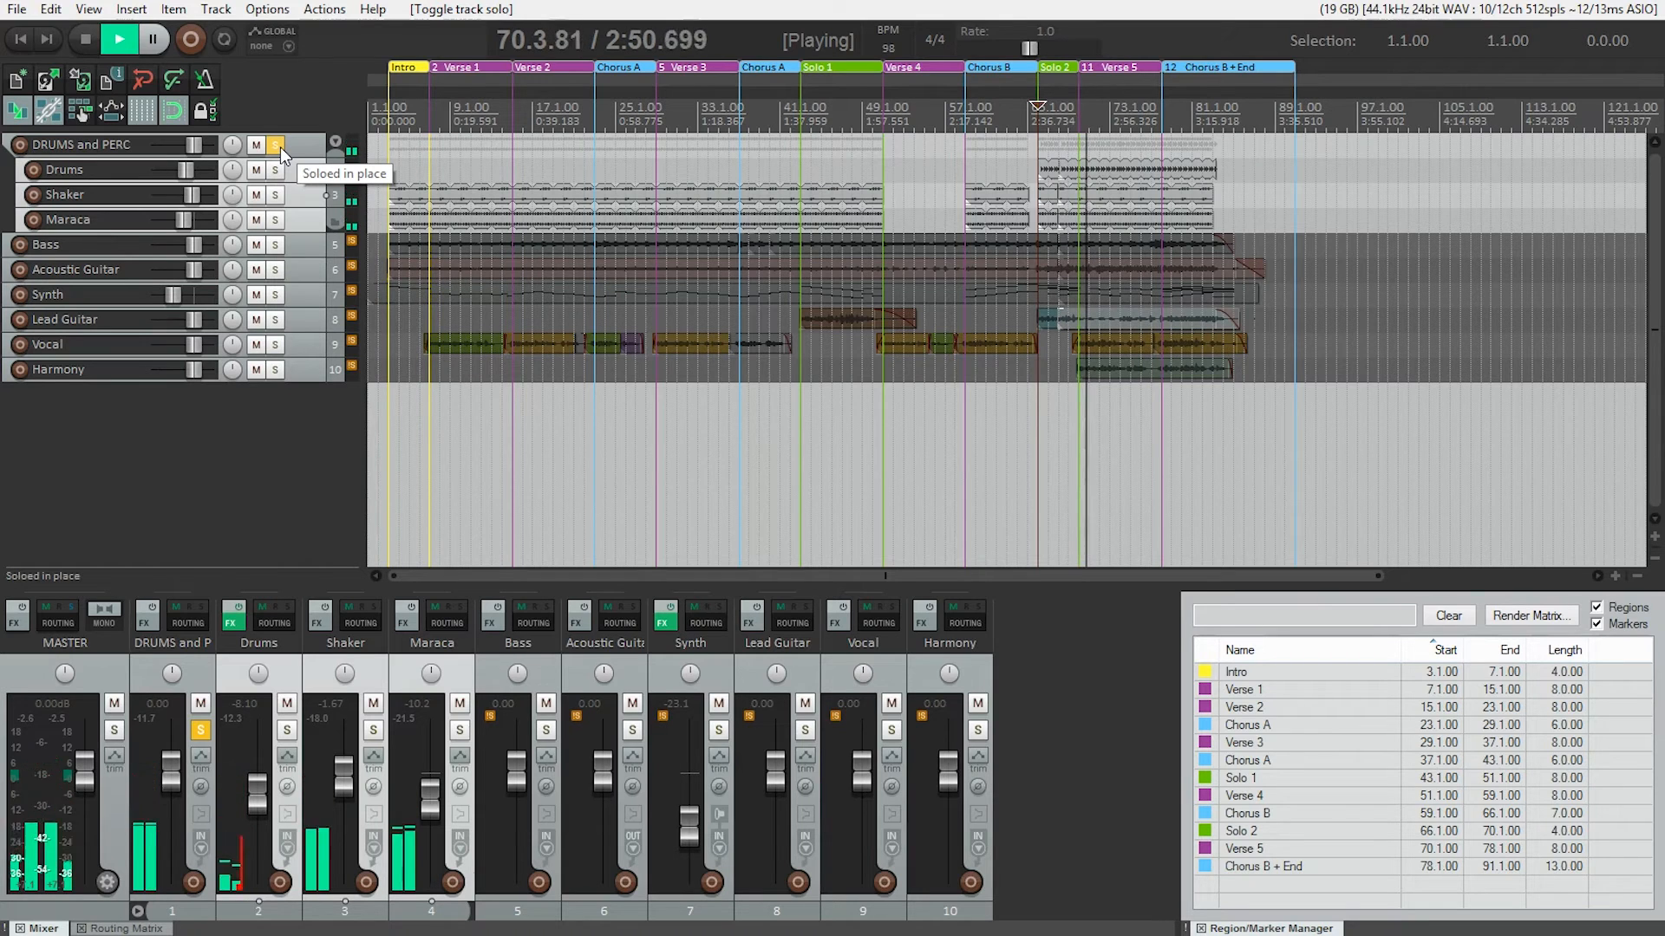
pyautogui.click(255, 170)
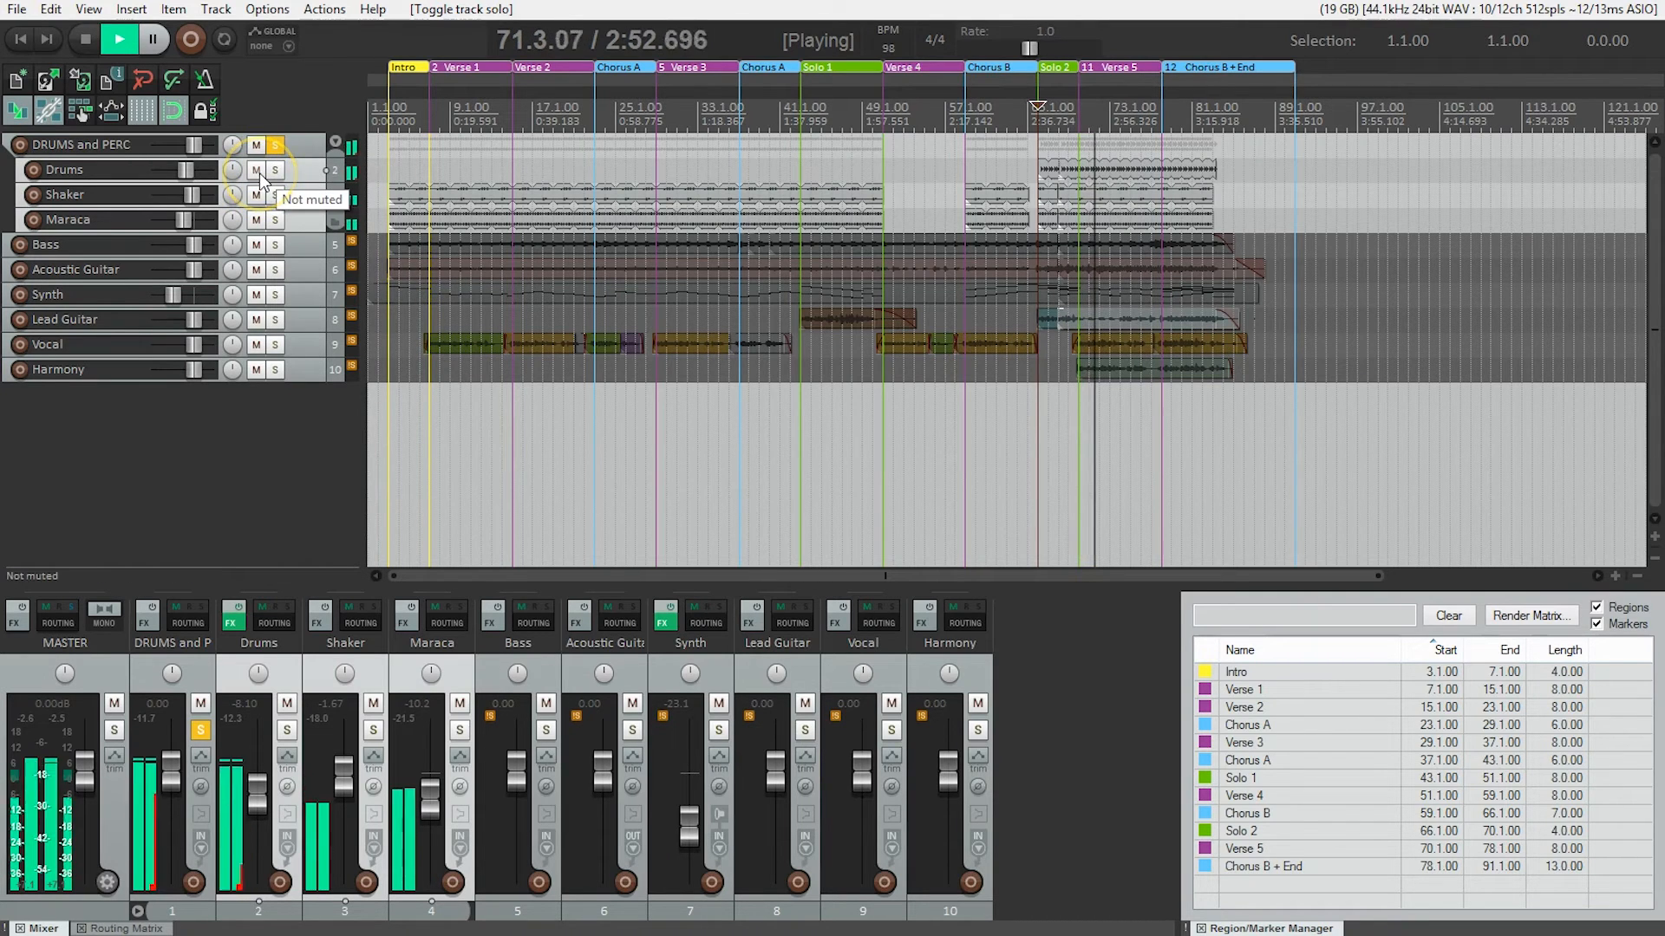
pyautogui.click(254, 143)
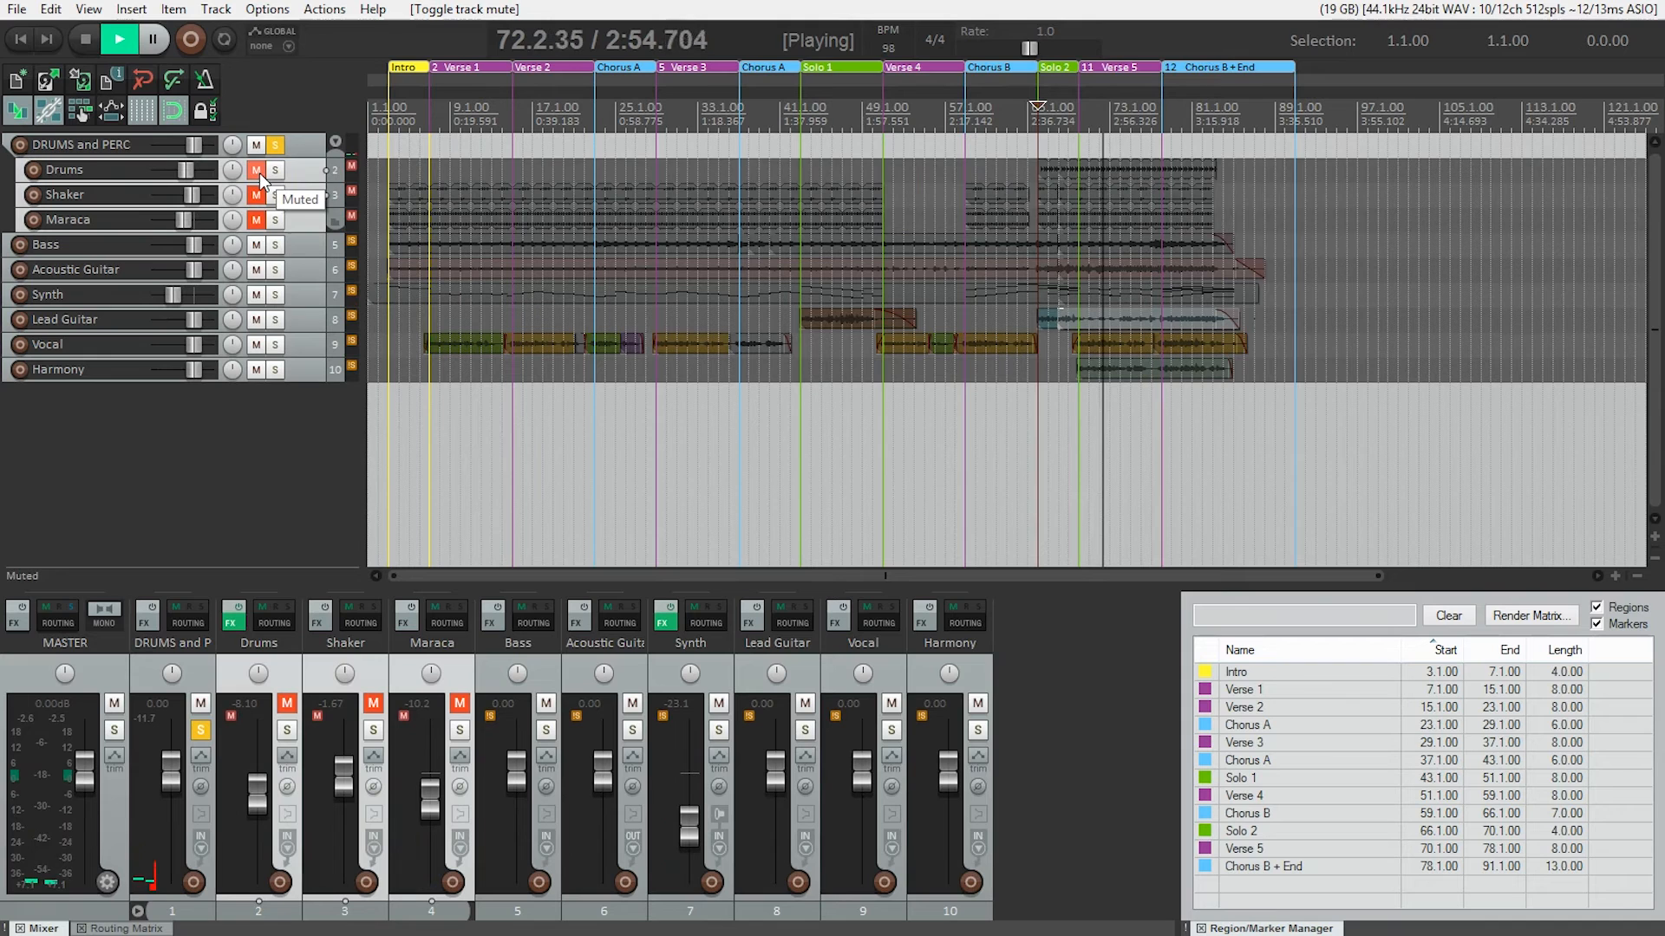
pyautogui.click(275, 144)
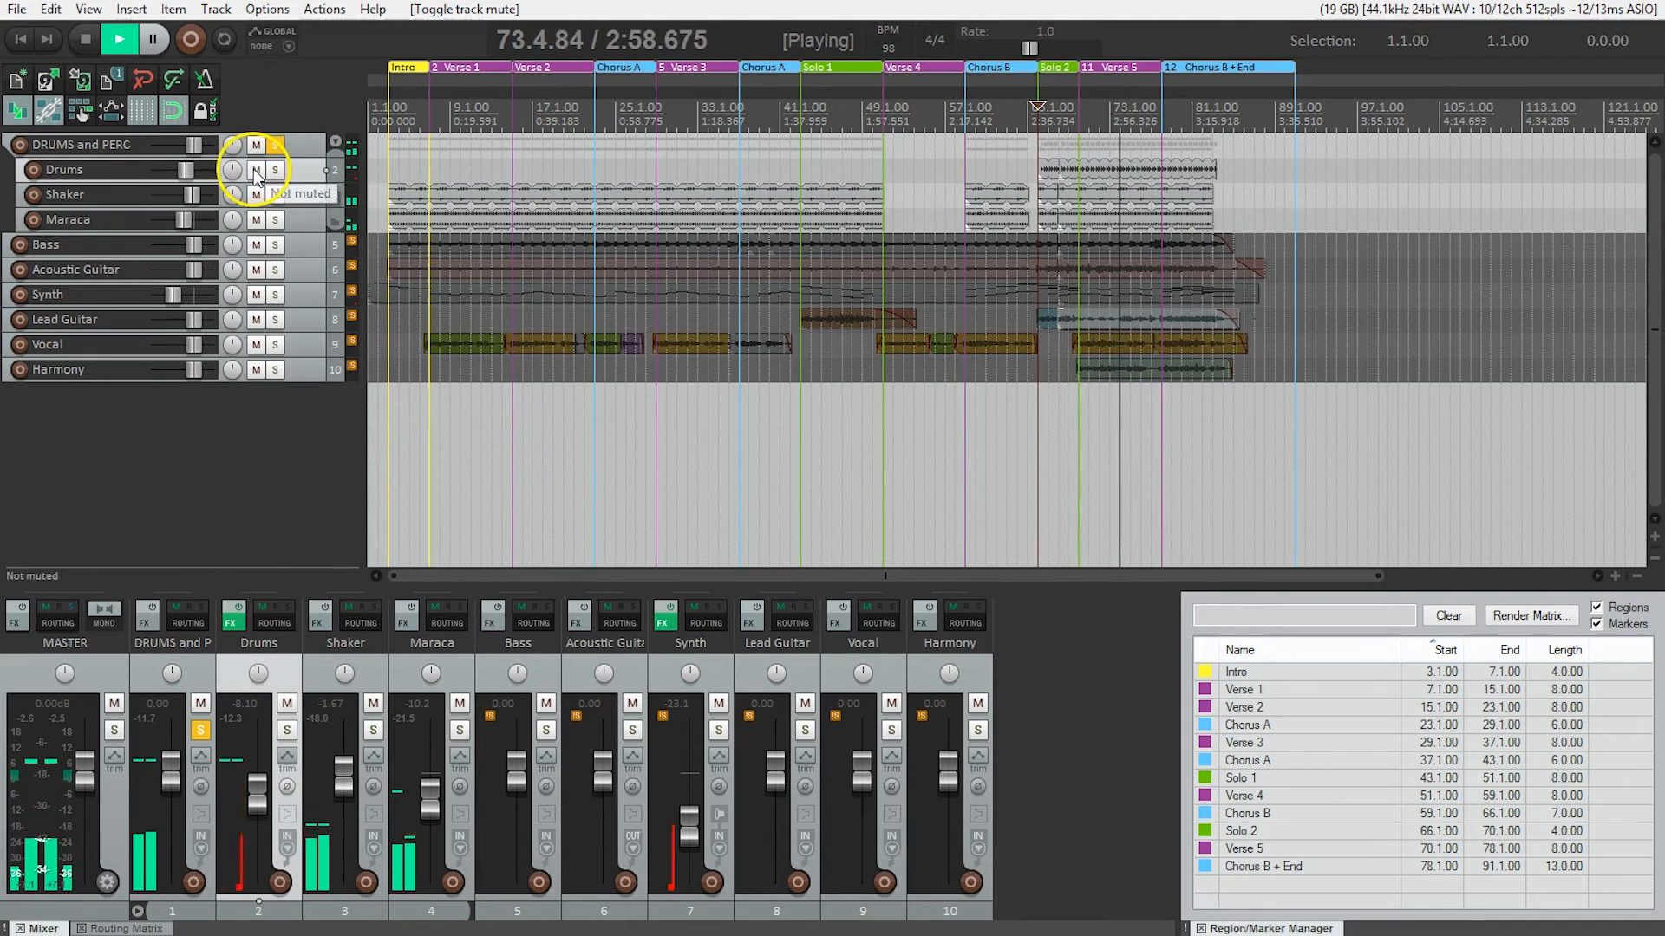
pyautogui.click(254, 168)
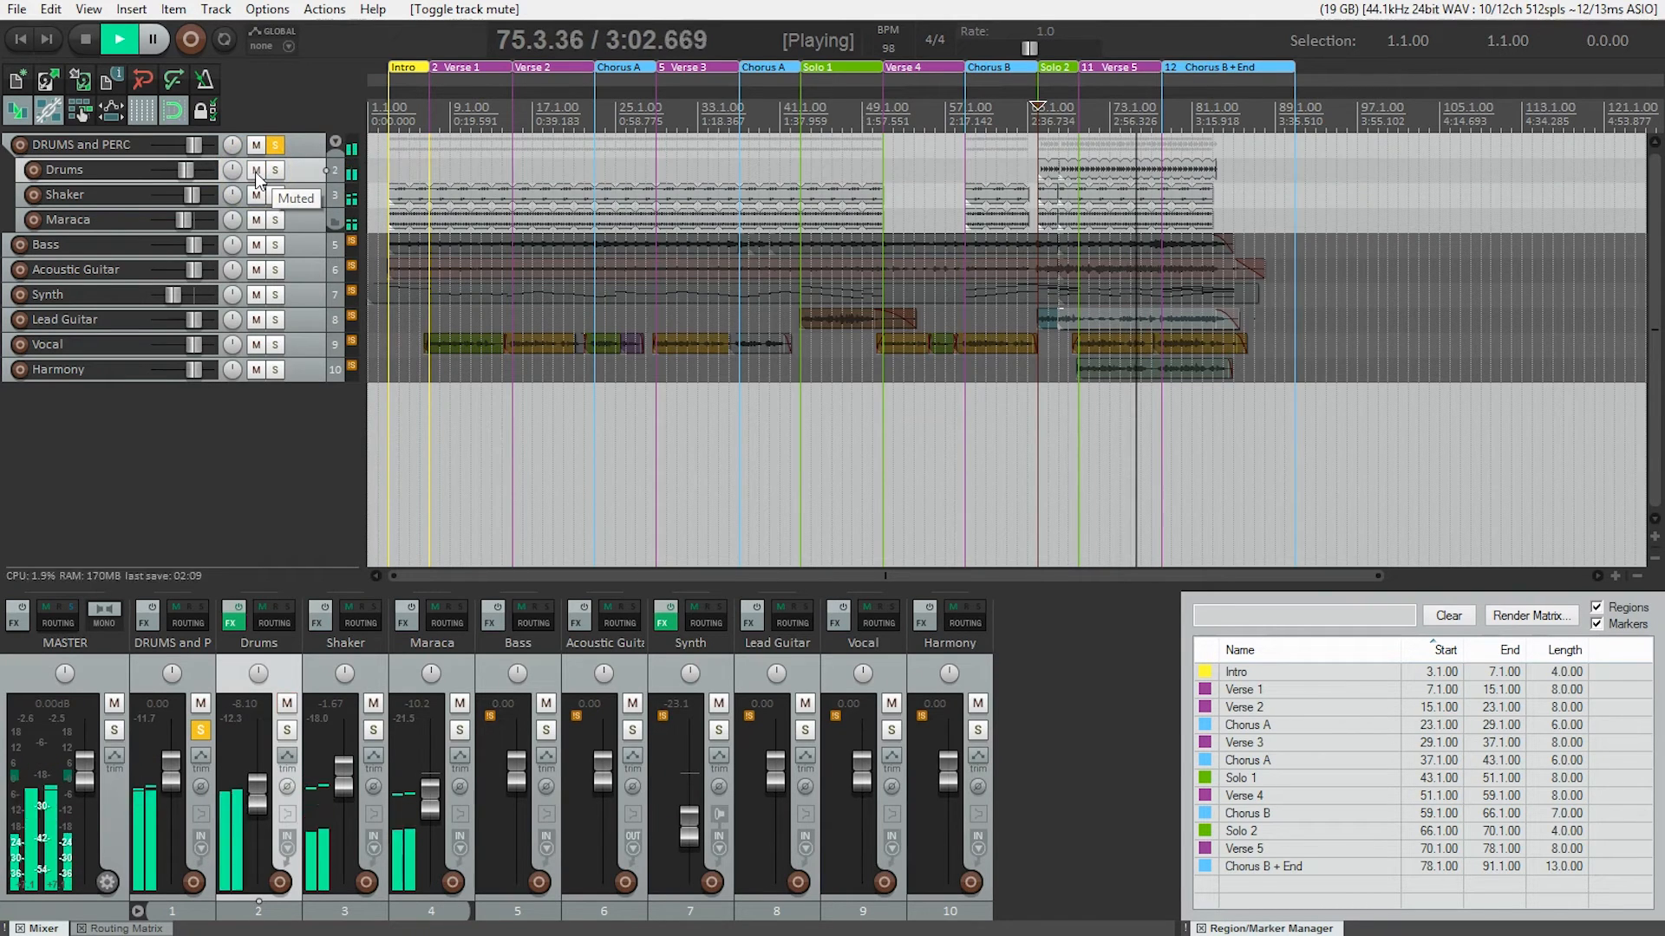
pyautogui.click(255, 170)
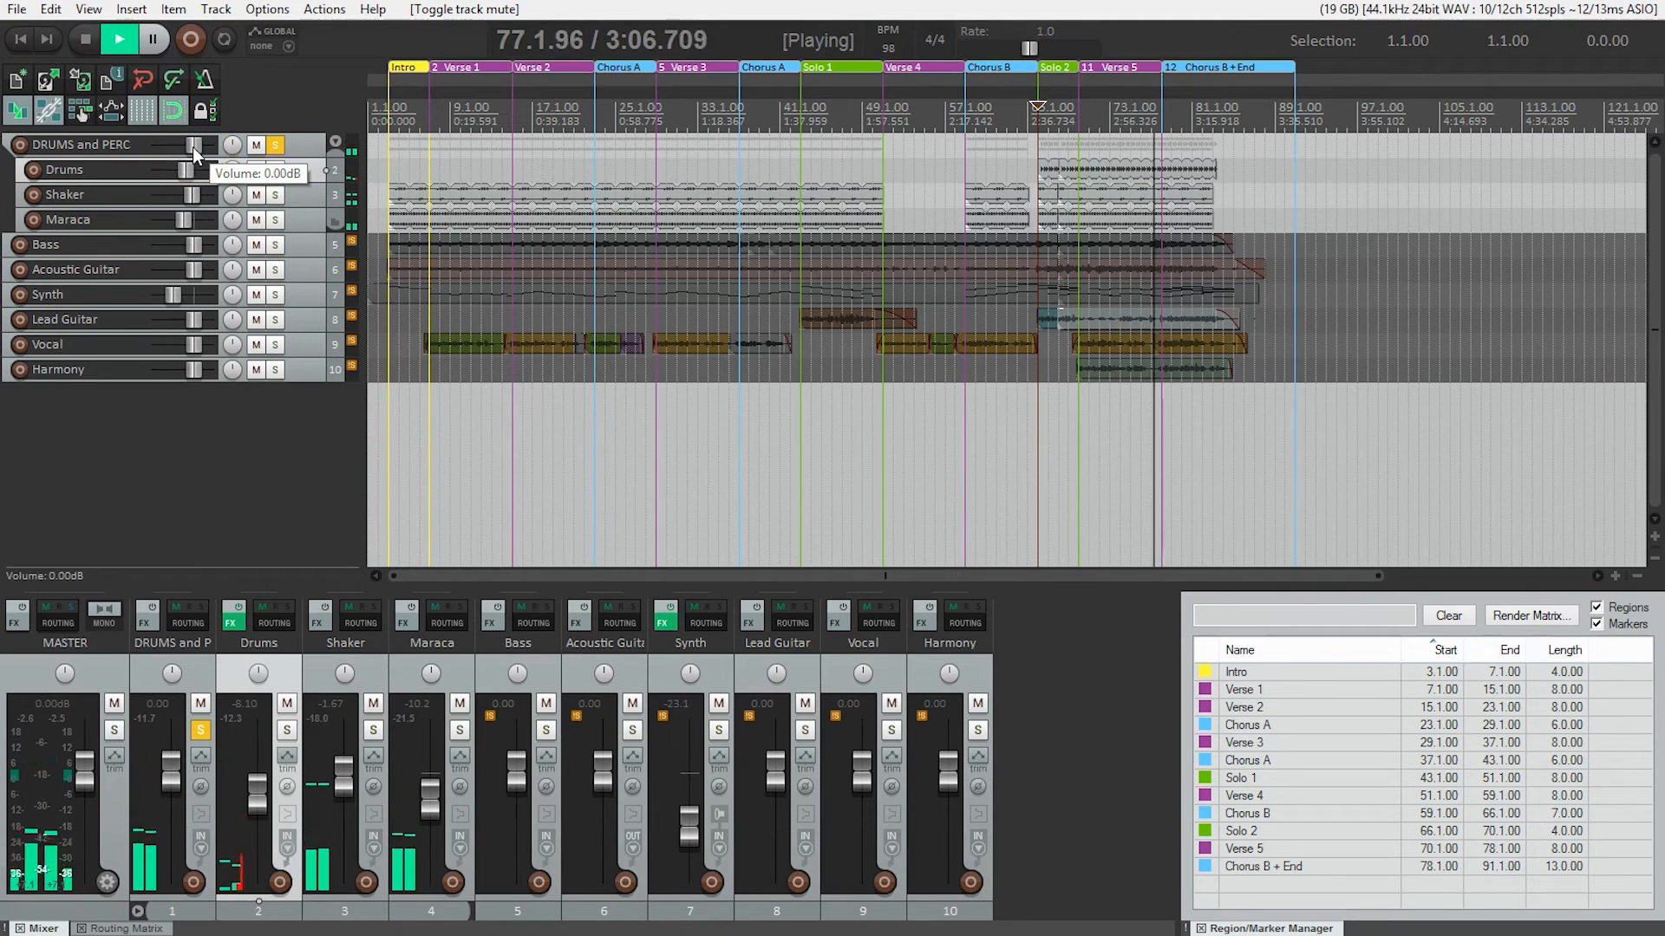
# - Lower the folder volume to about -10 dB, restore 0 dB, stop playback and unsolo
pyautogui.moveTo(192, 143); pyautogui.dragTo(181, 144)
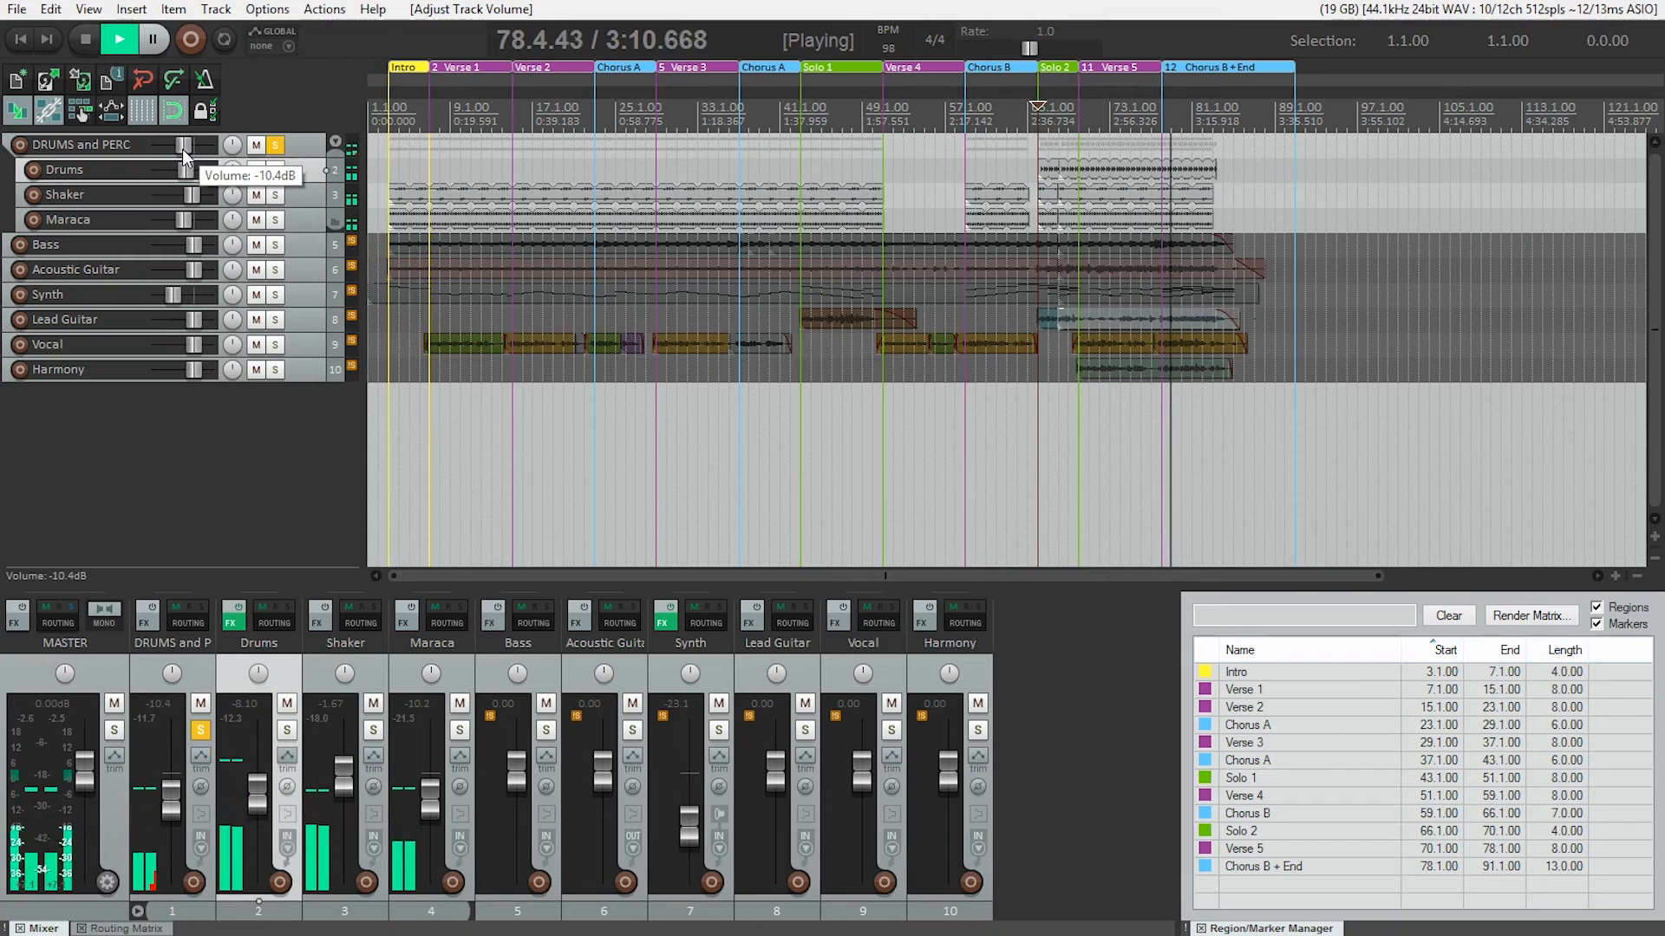
pyautogui.moveTo(159, 144); pyautogui.dragTo(207, 144)
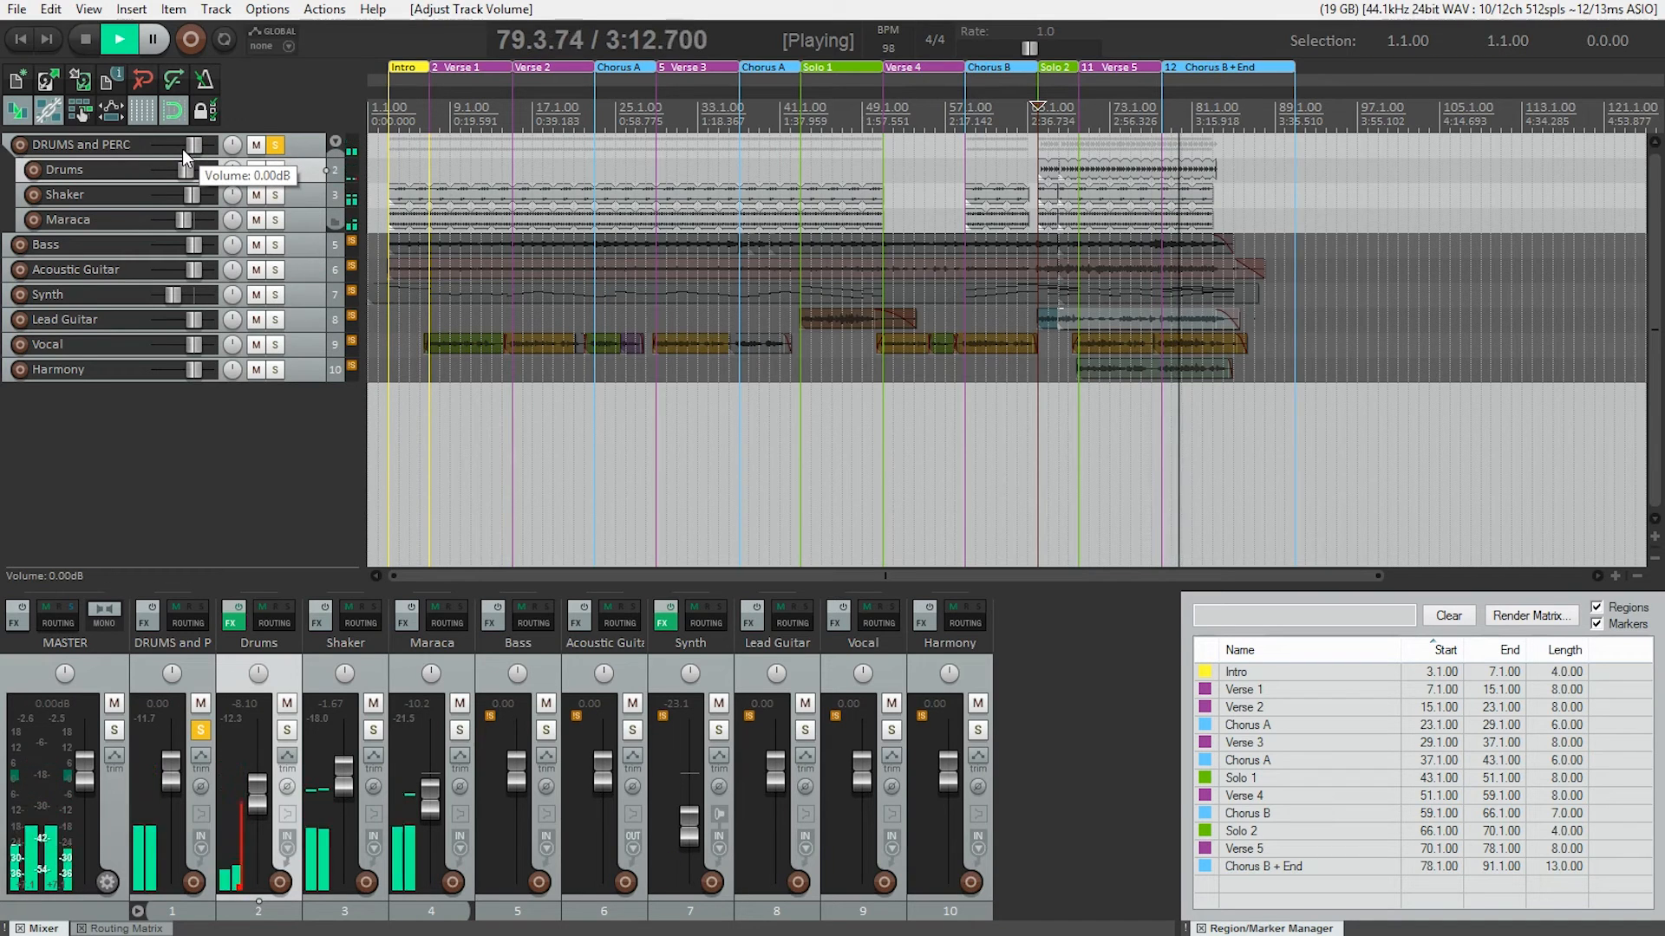
pyautogui.click(83, 40)
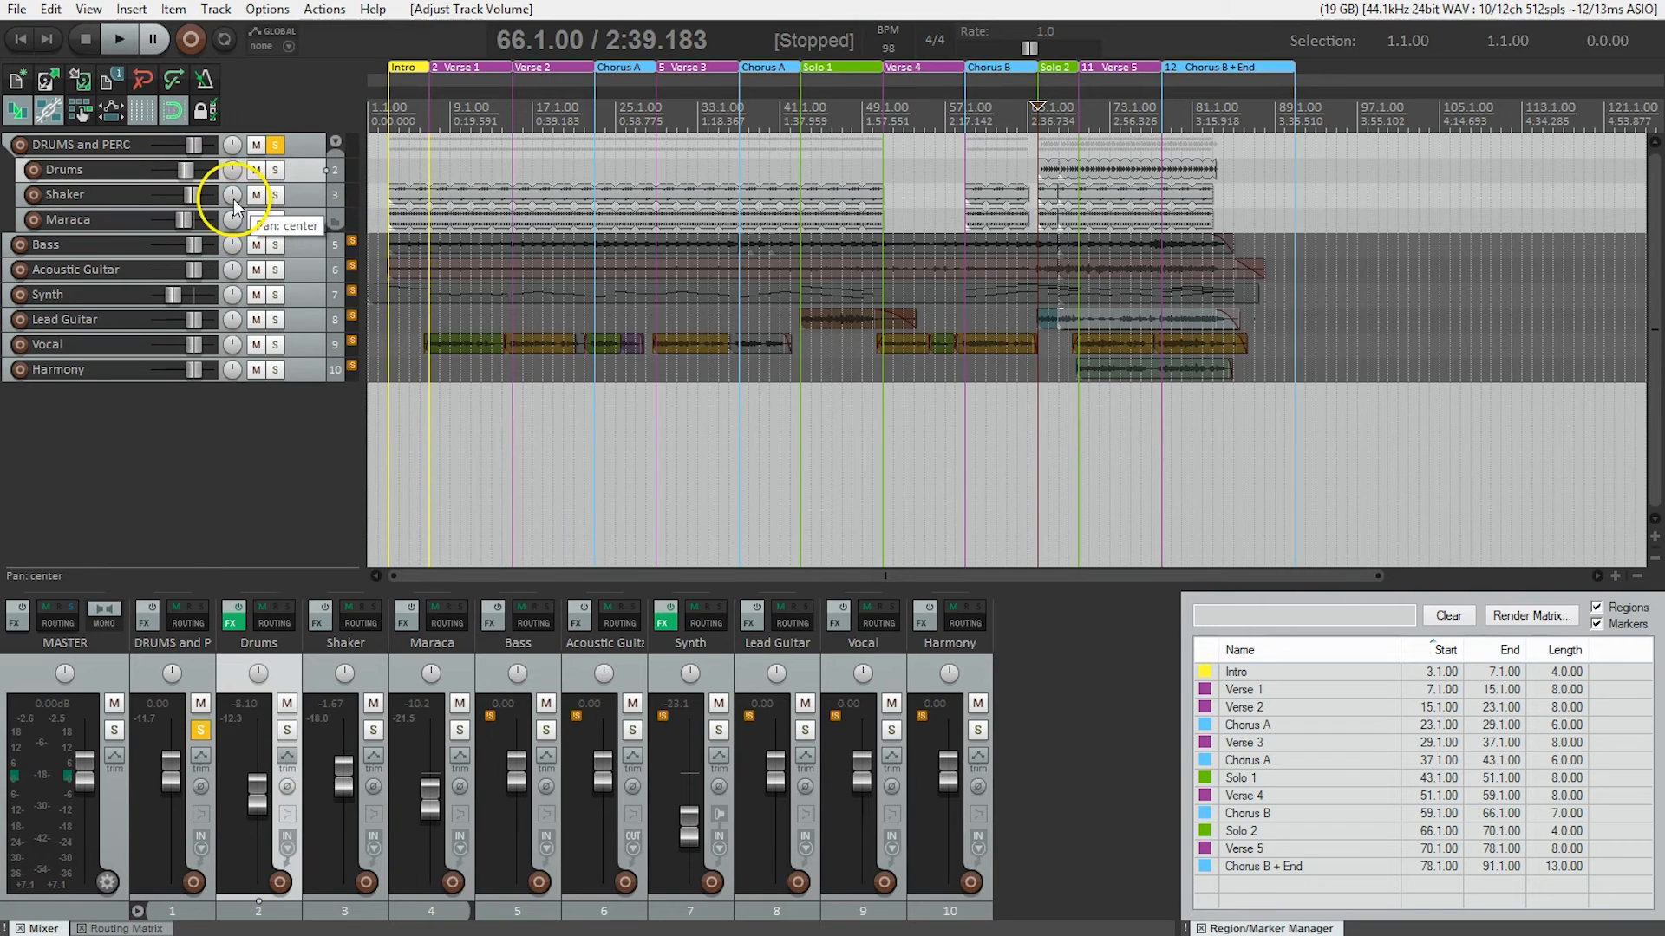
pyautogui.click(275, 144)
pyautogui.write('VOCALS')
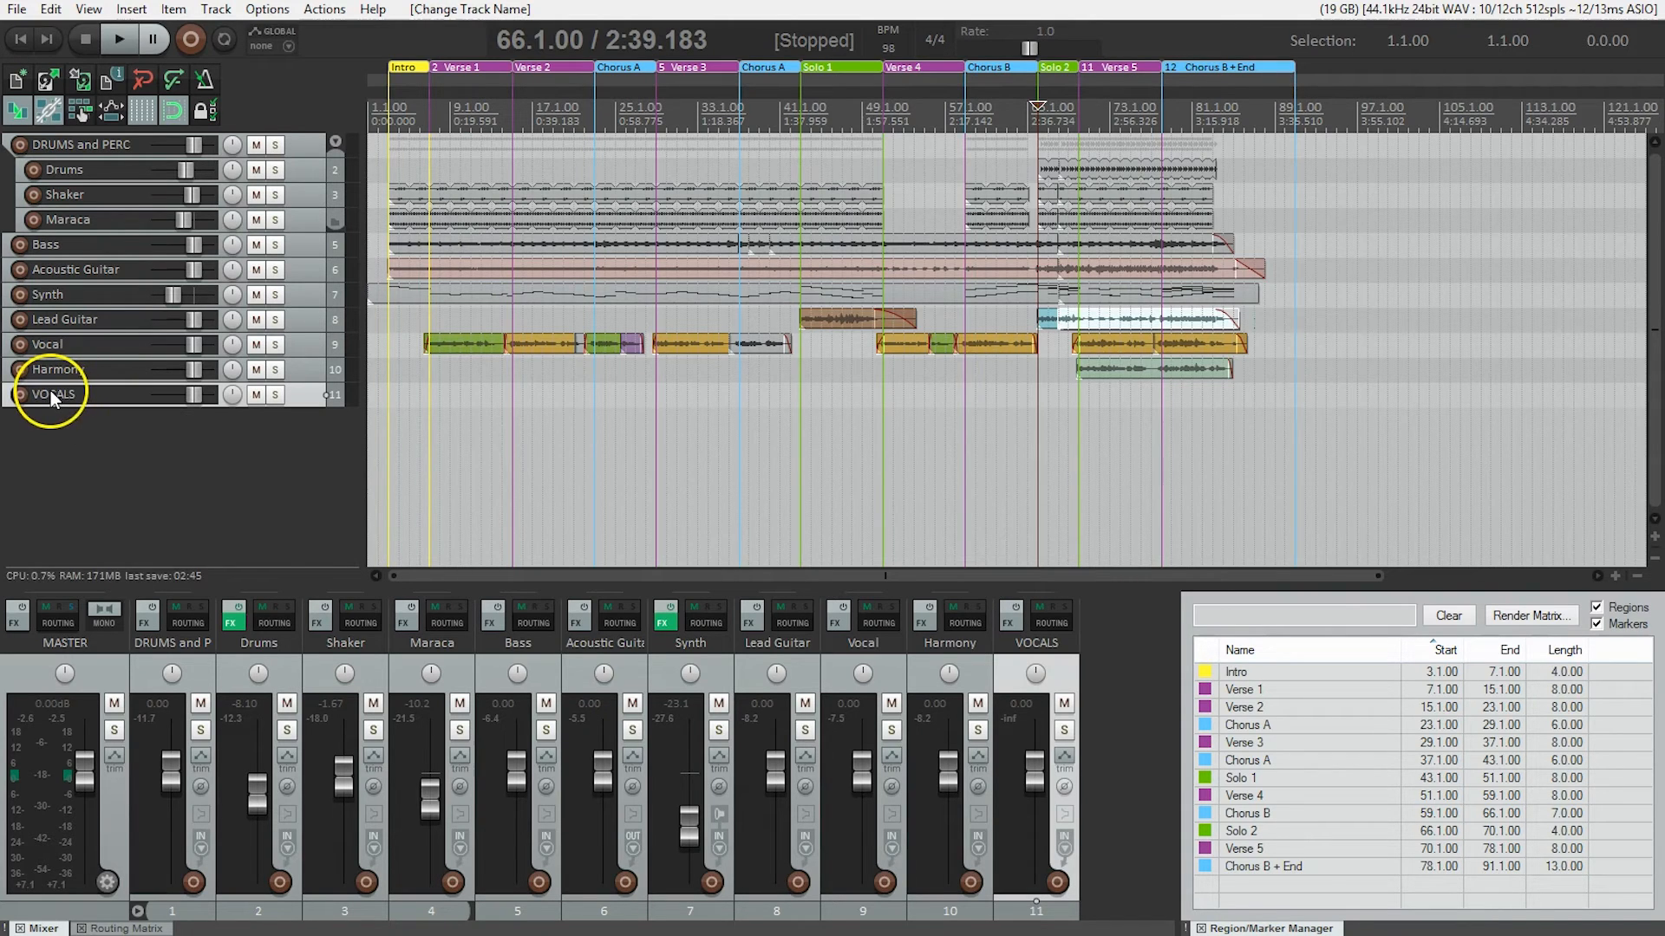
pyautogui.moveTo(54, 394)
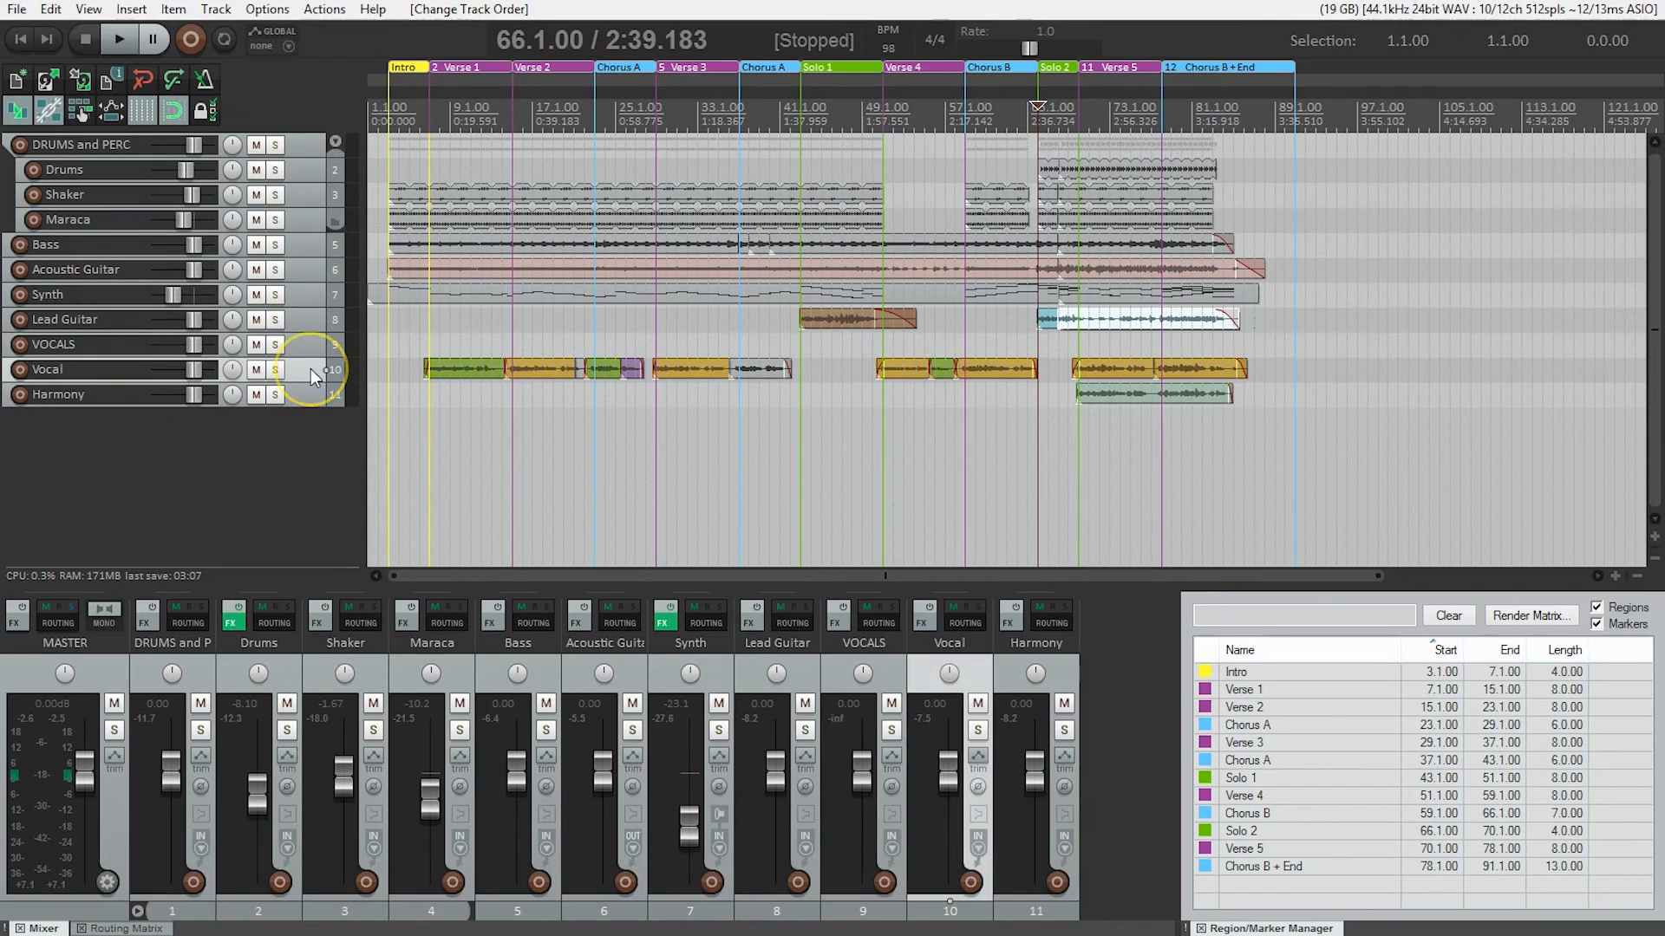
pyautogui.moveTo(309, 403)
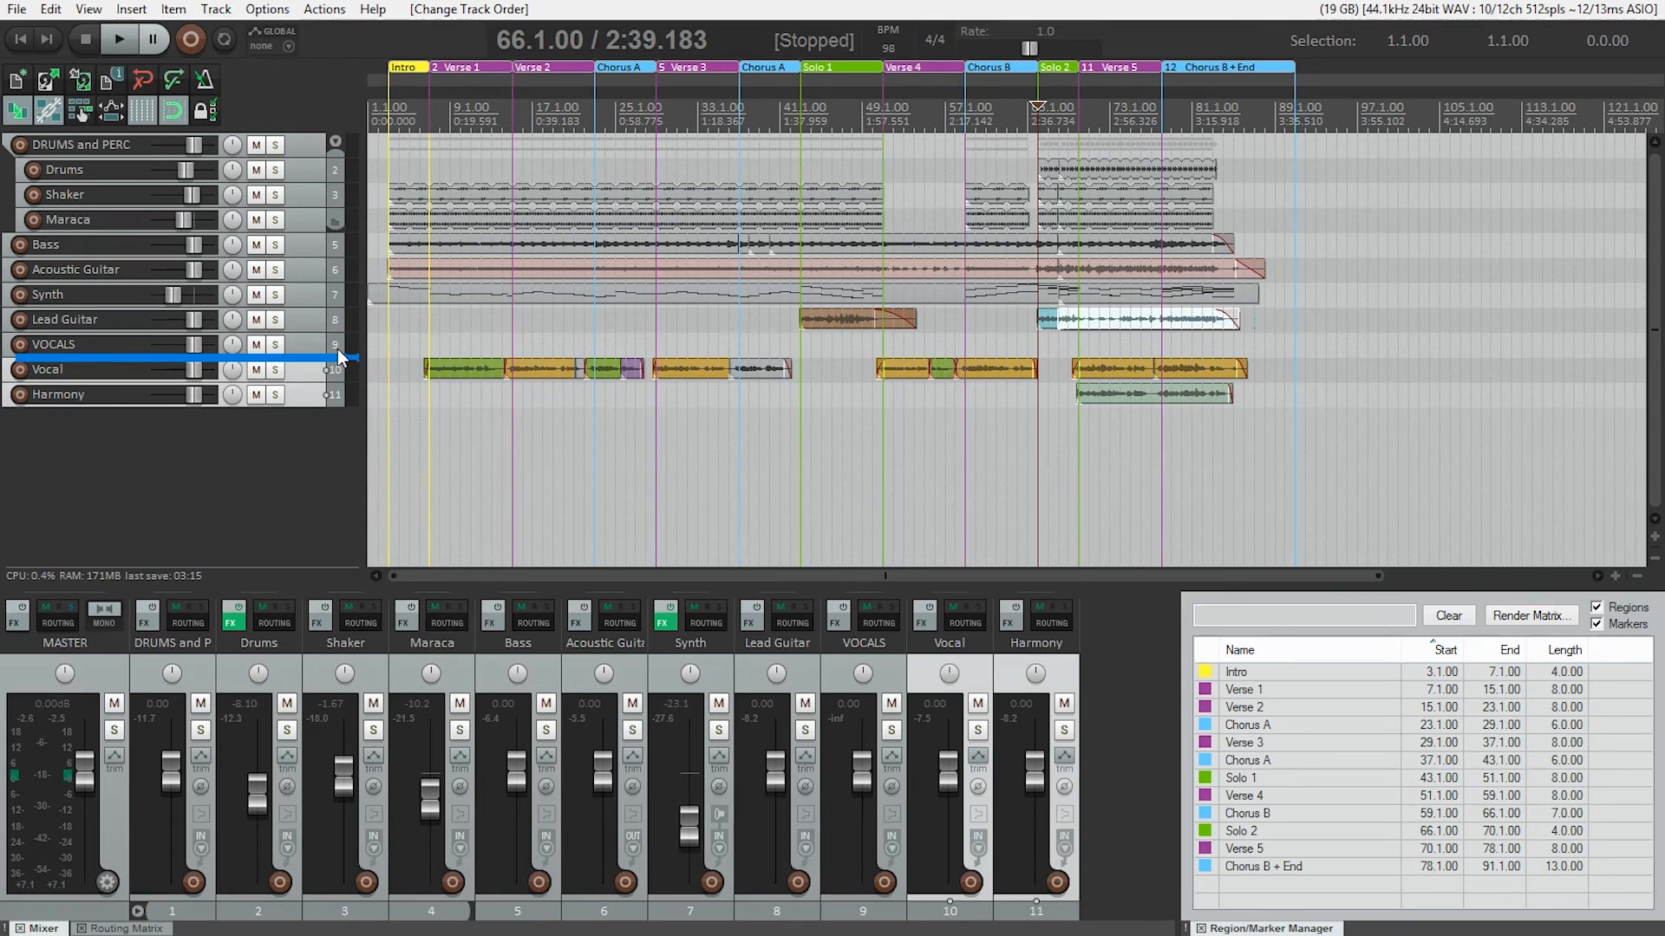
pyautogui.moveTo(334, 344)
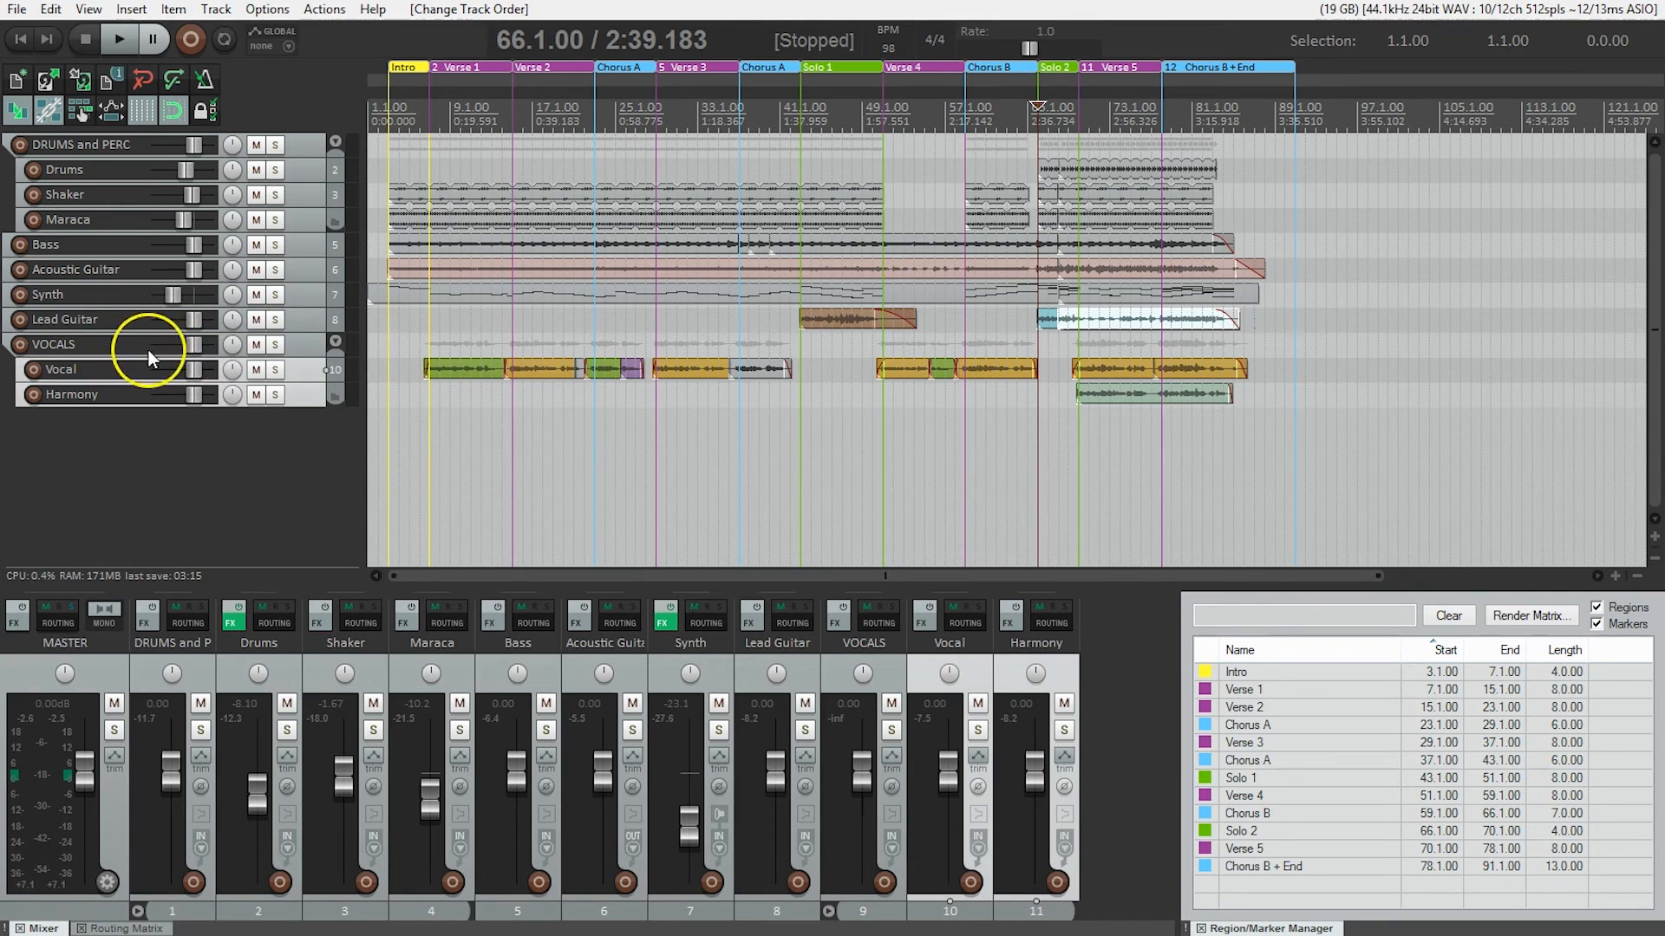
pyautogui.moveTo(286, 356)
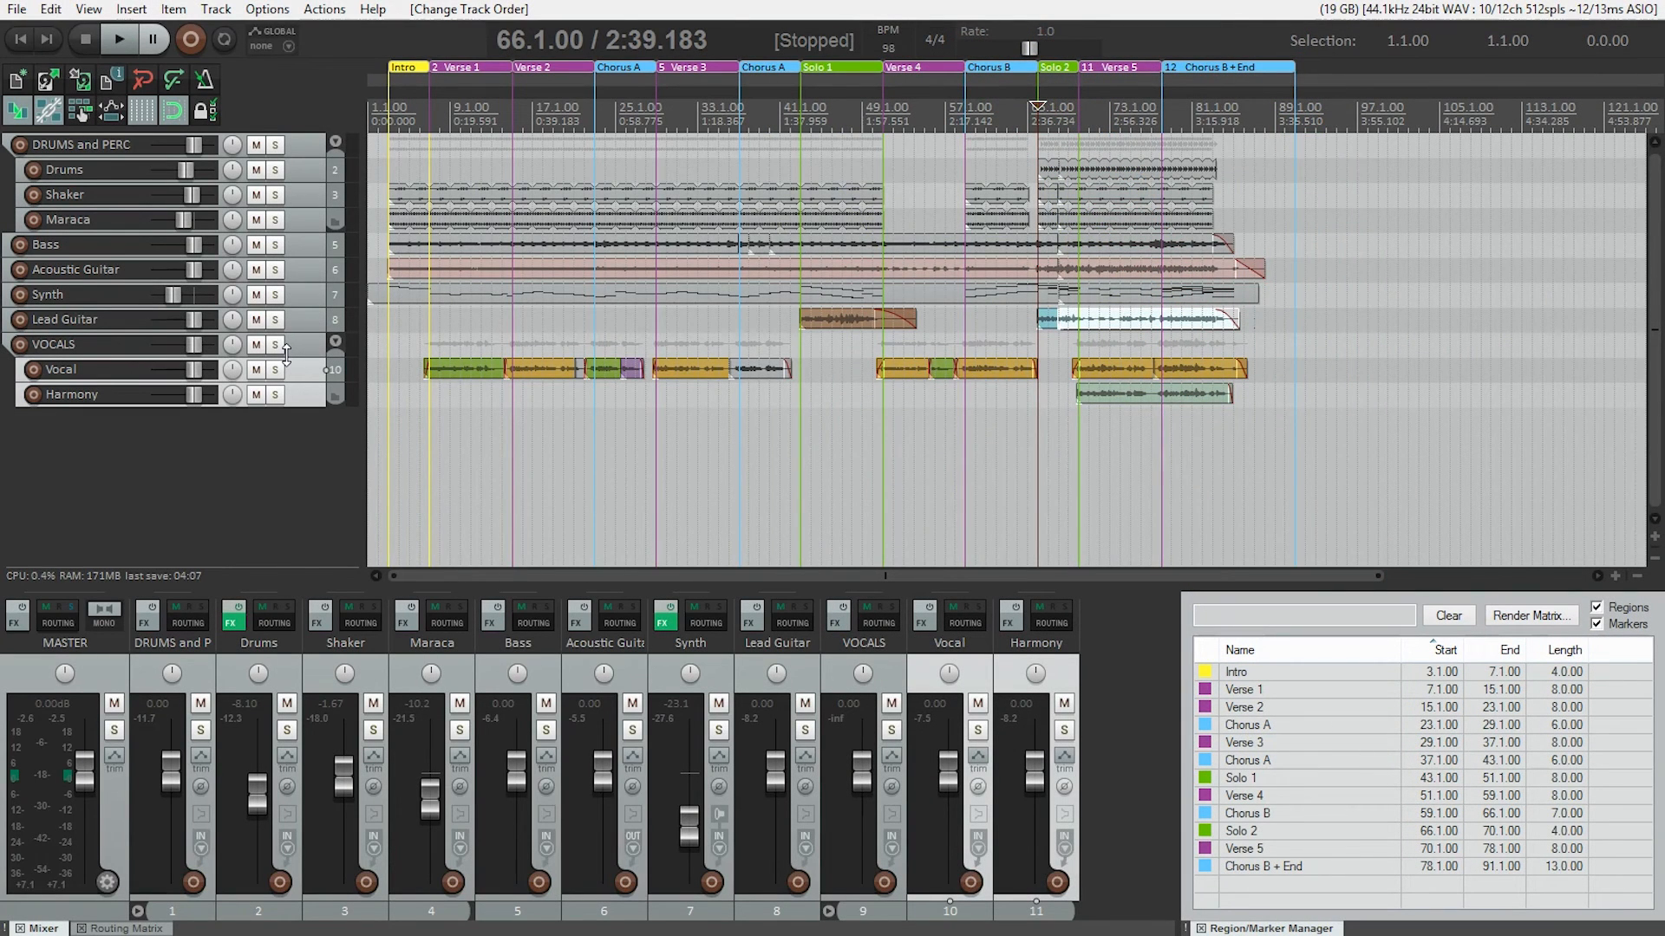
pyautogui.moveTo(313, 149)
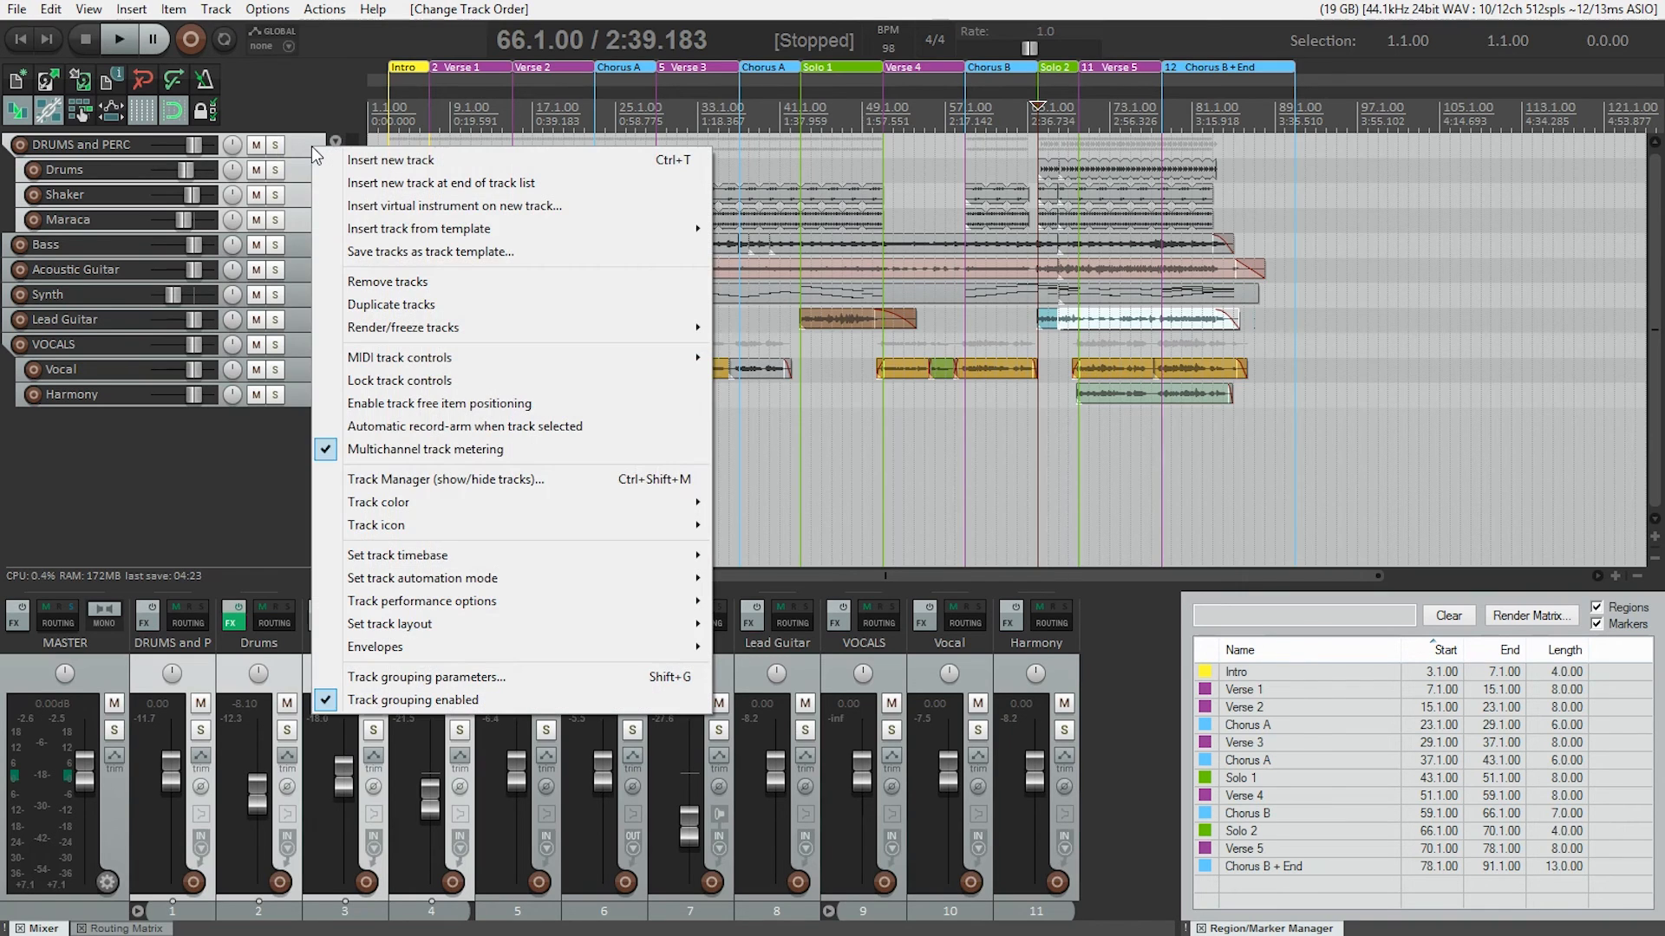
pyautogui.moveTo(420, 361)
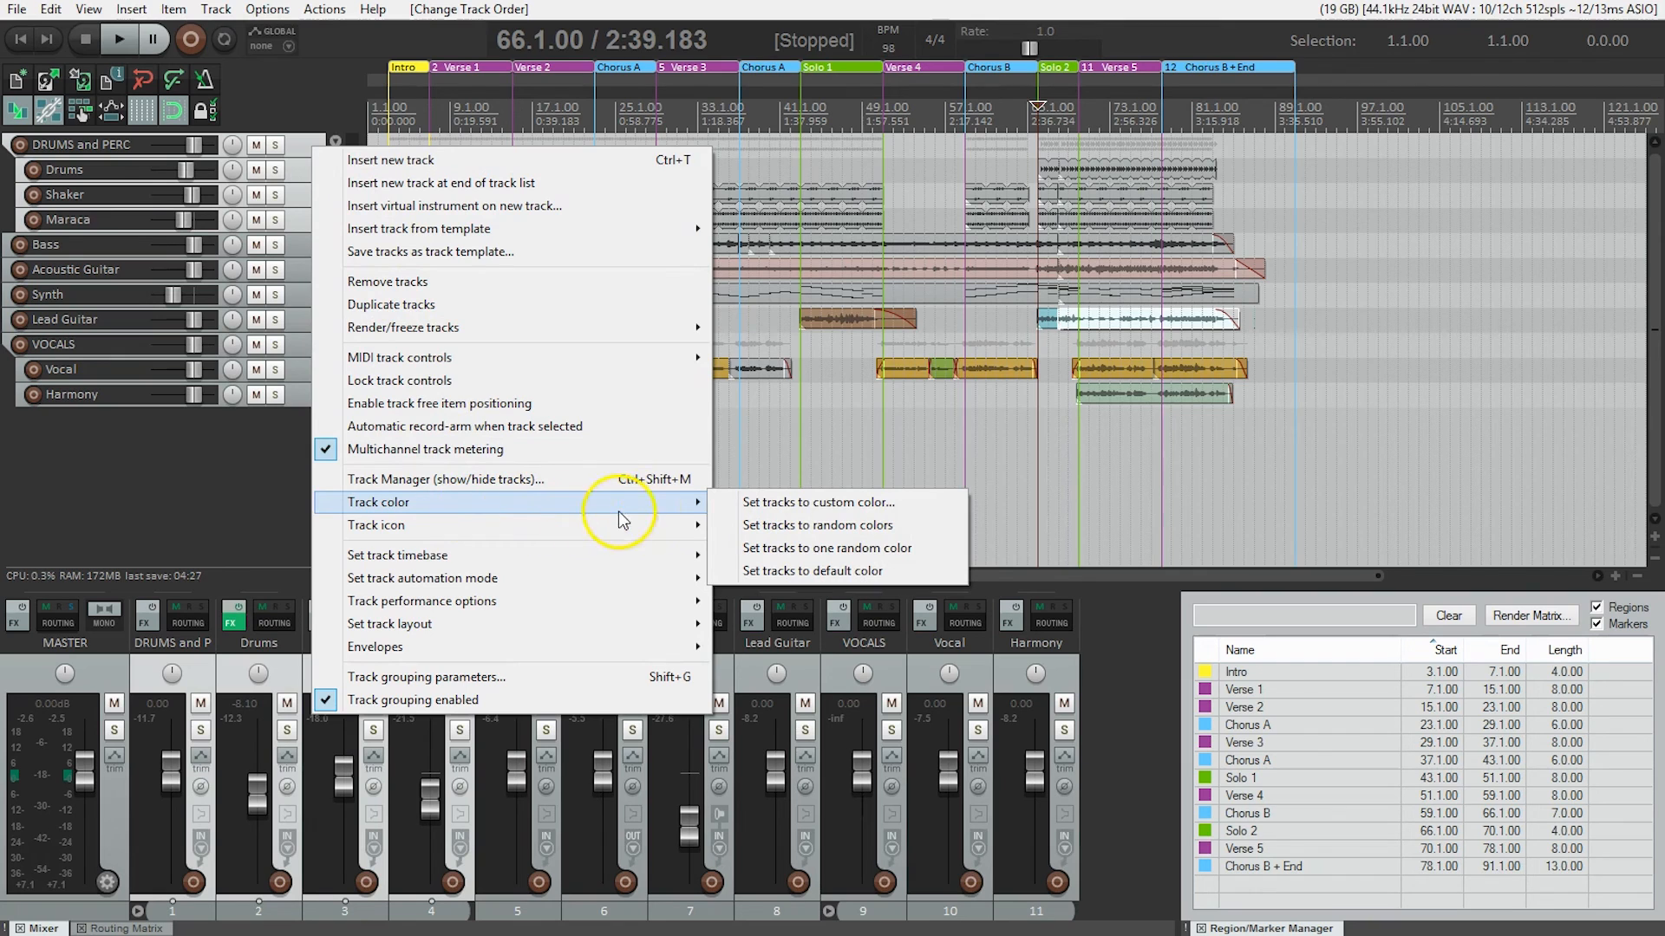
pyautogui.moveTo(763, 508)
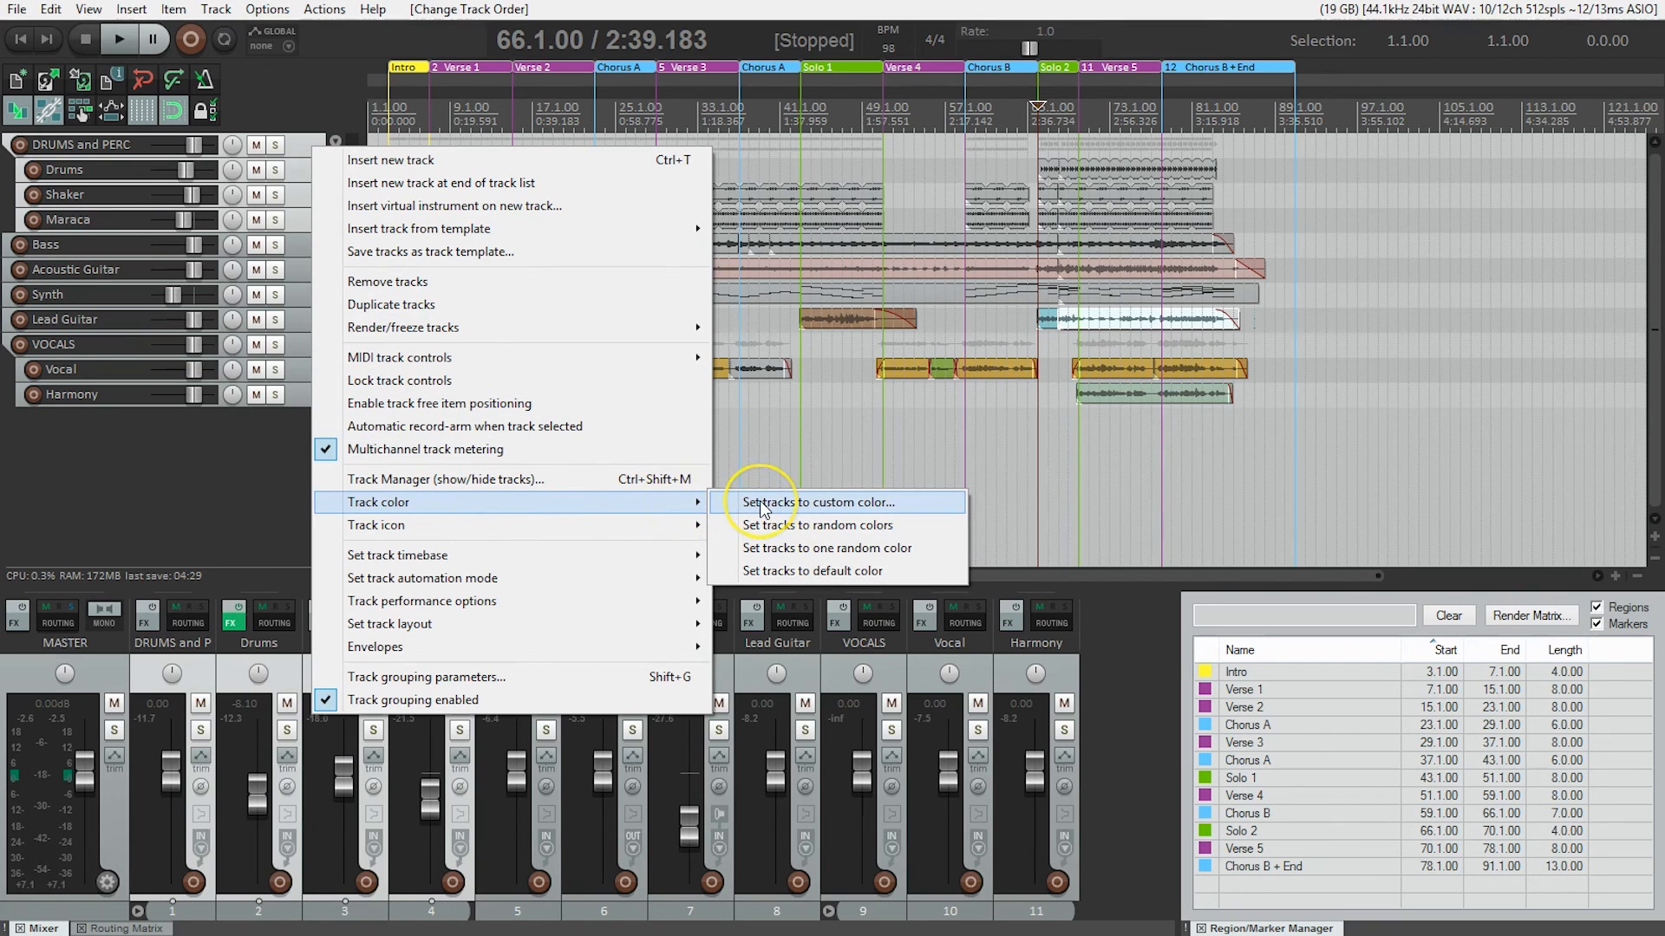
# - Apply the purple custom swatch to the selected drum tracks and confirm
pyautogui.click(817, 501)
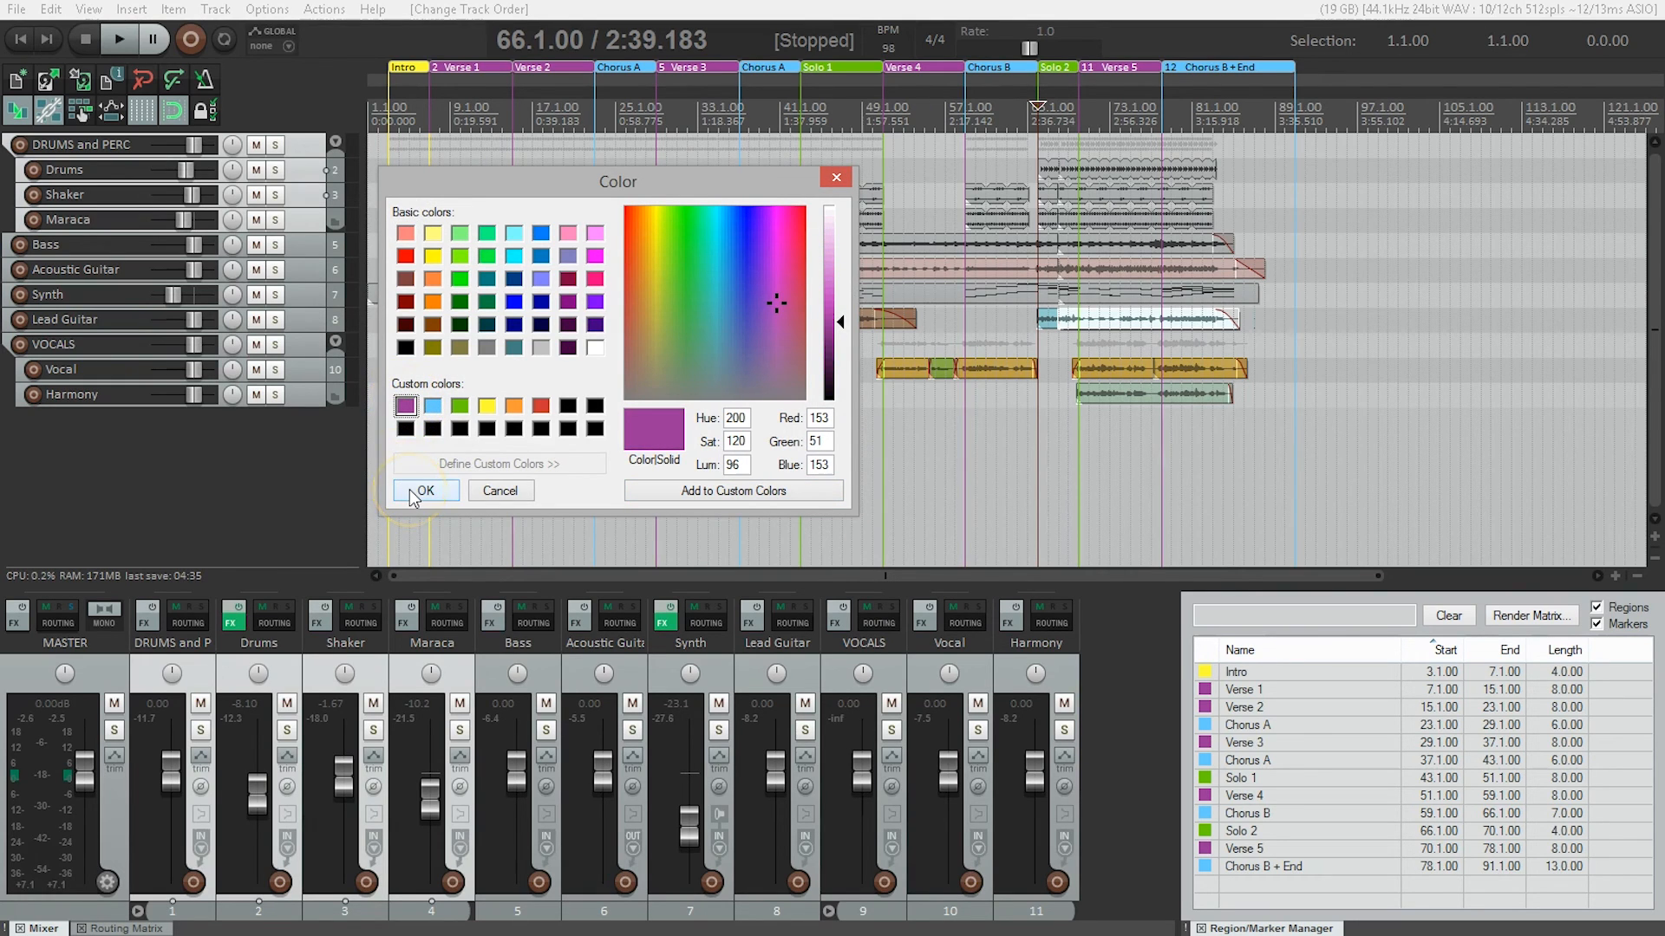
pyautogui.click(425, 491)
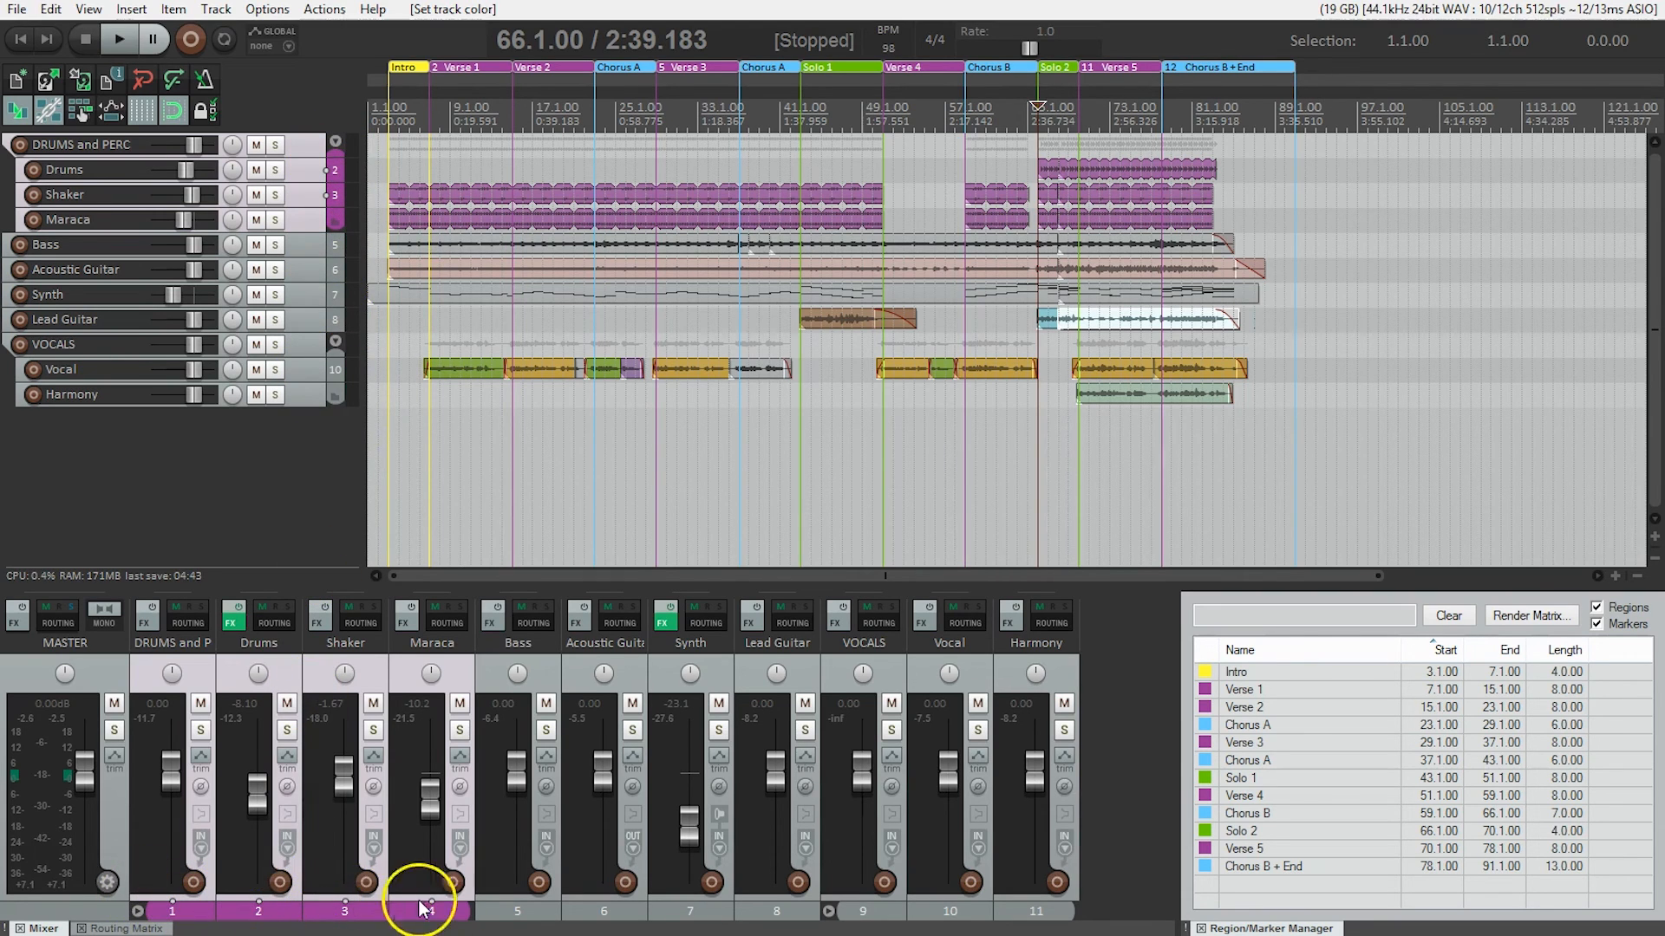
pyautogui.moveTo(371, 654)
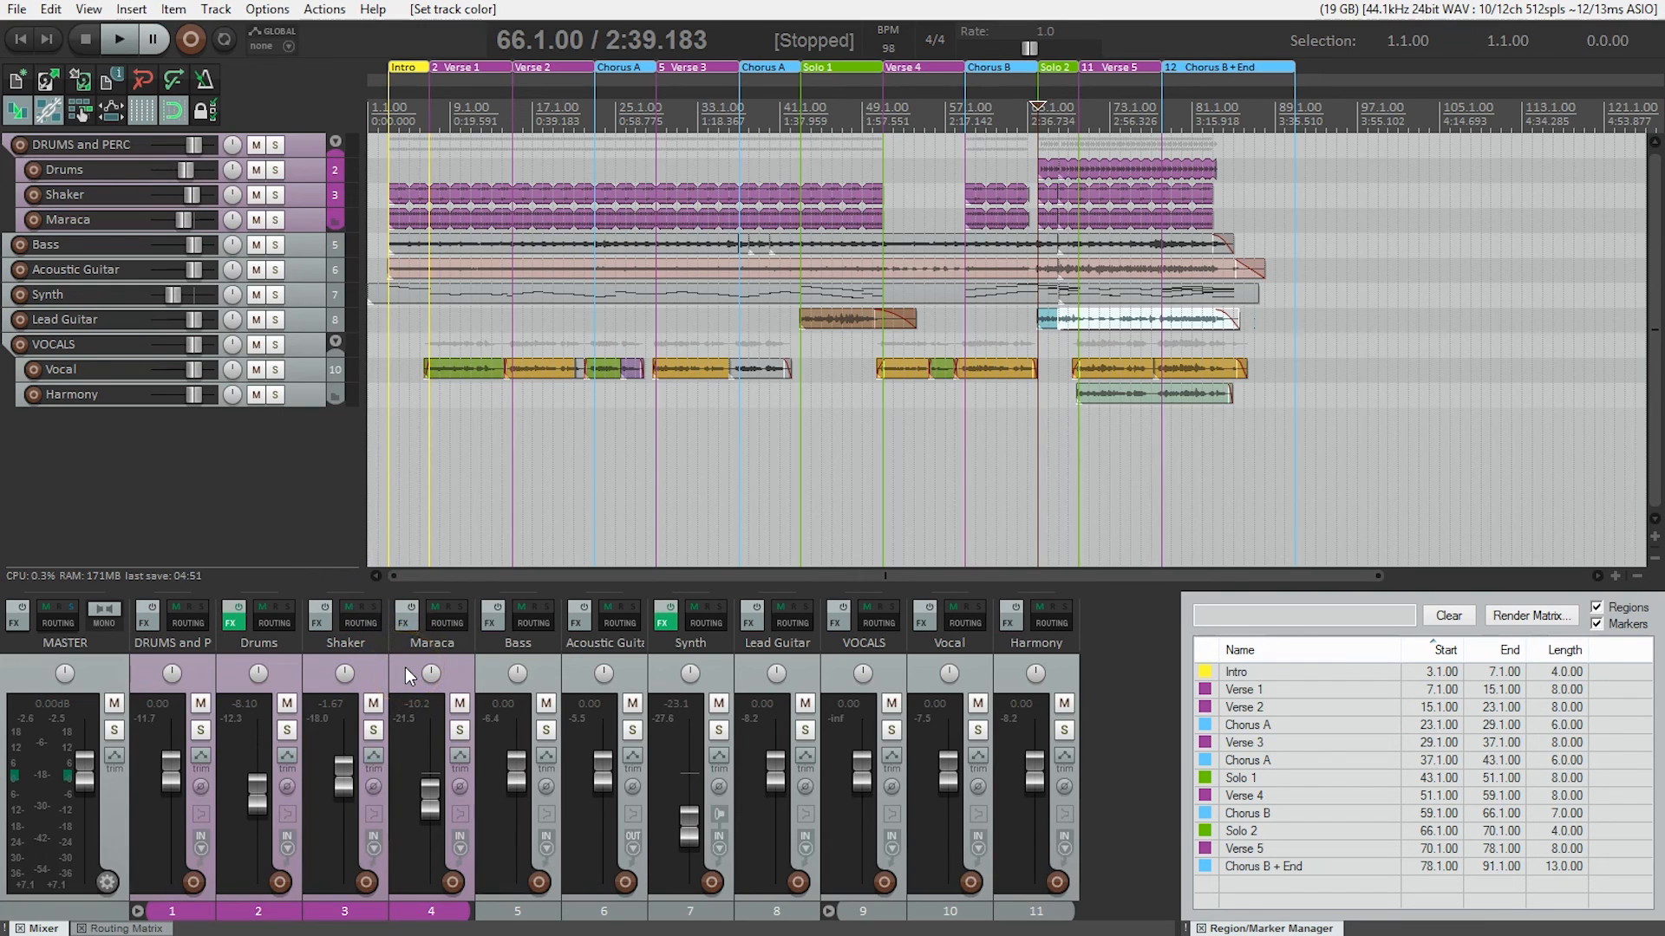
pyautogui.moveTo(316, 534)
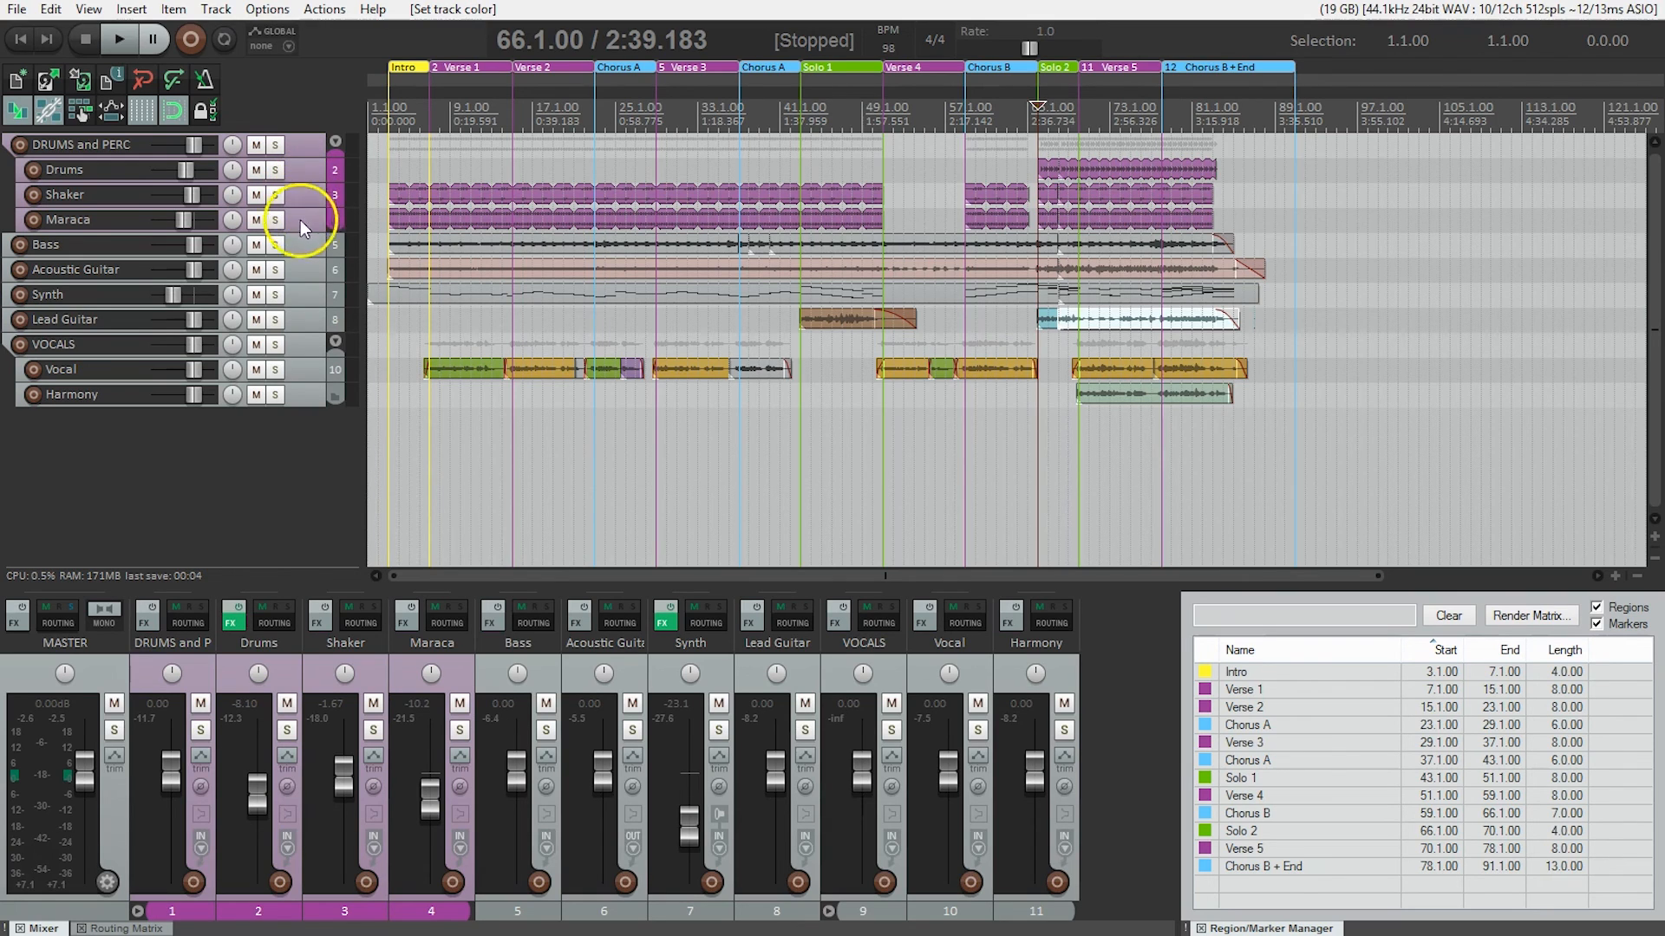
pyautogui.moveTo(306, 253)
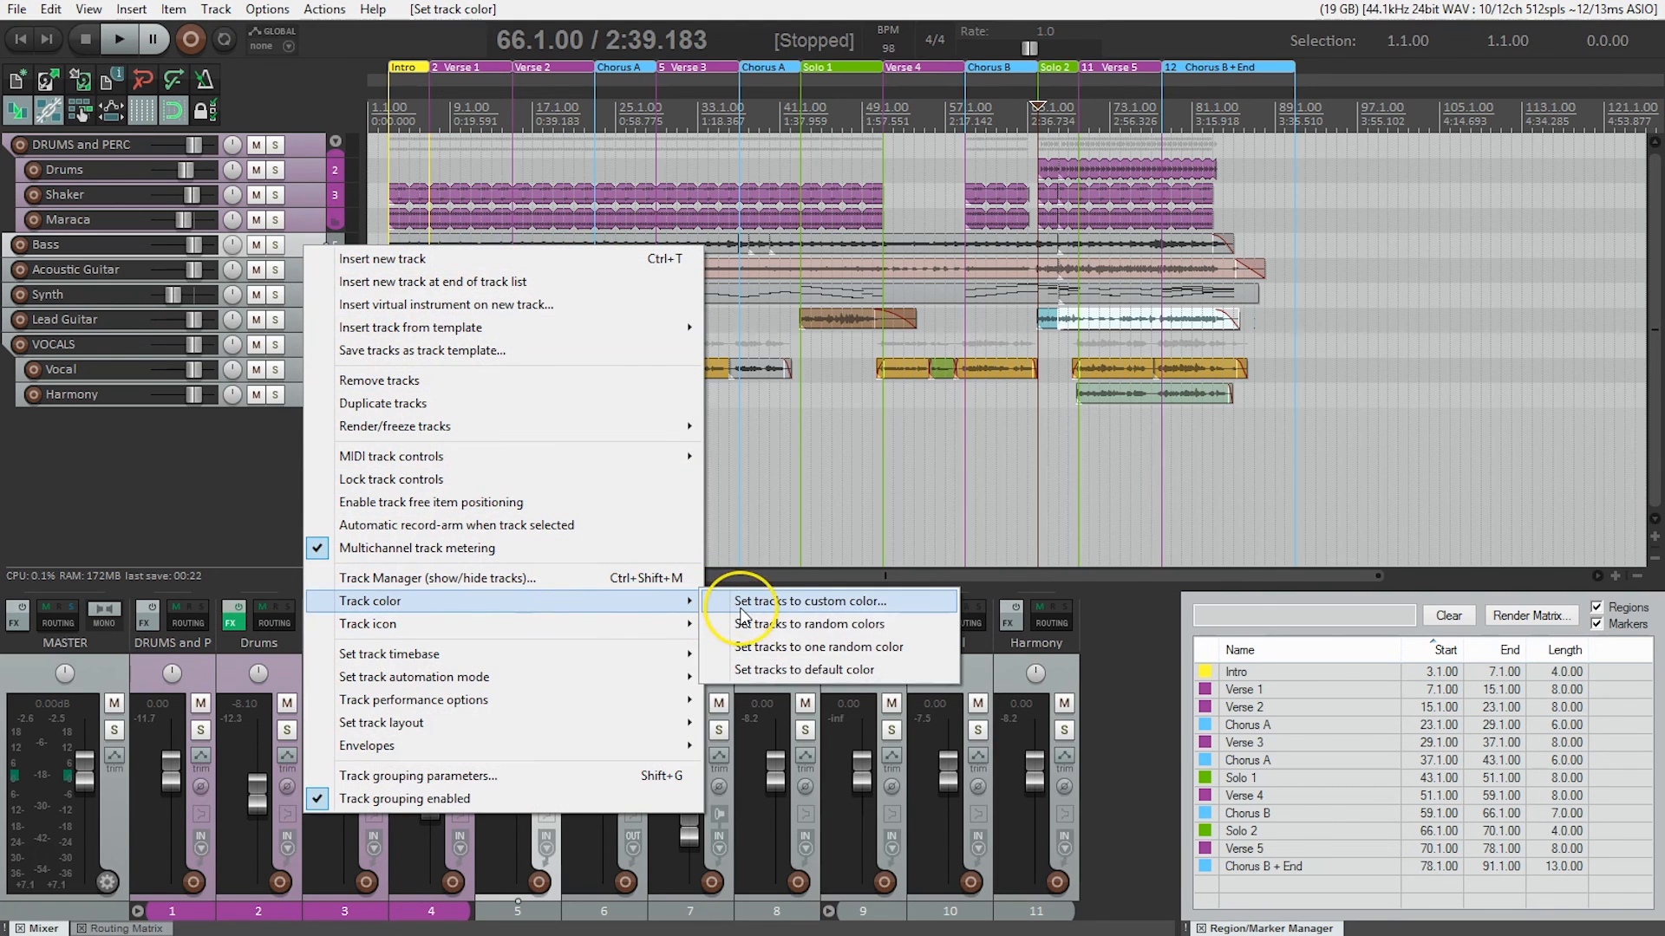
# - Apply the light baby blue custom swatch to the Bass track and confirm
pyautogui.click(809, 602)
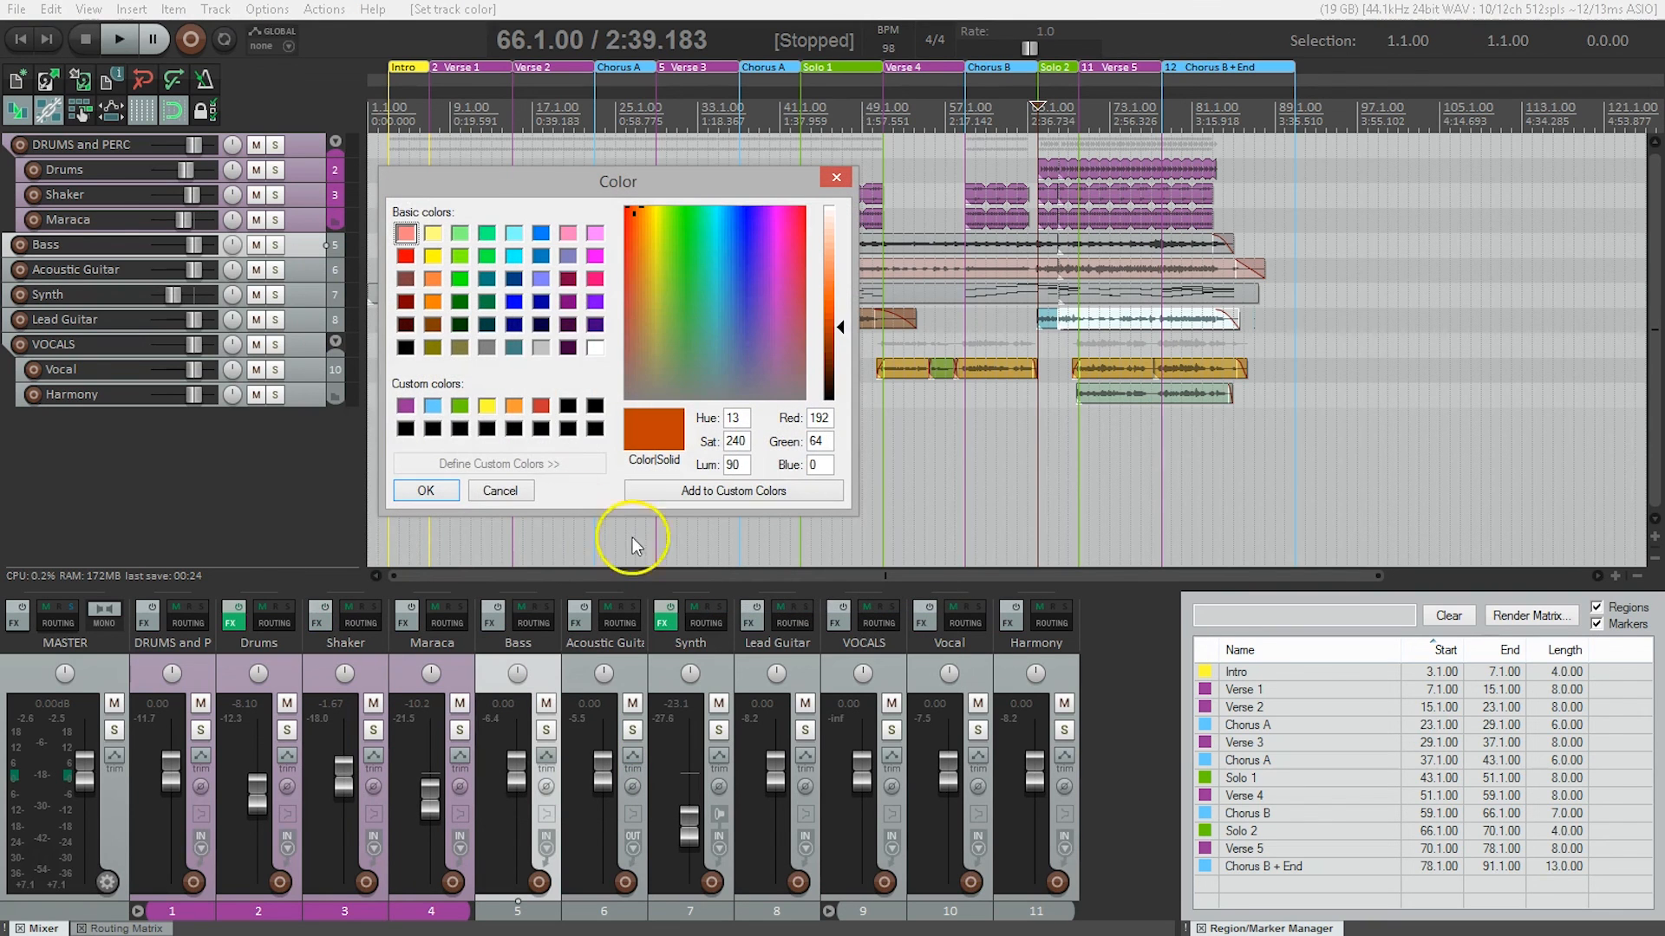
pyautogui.click(433, 406)
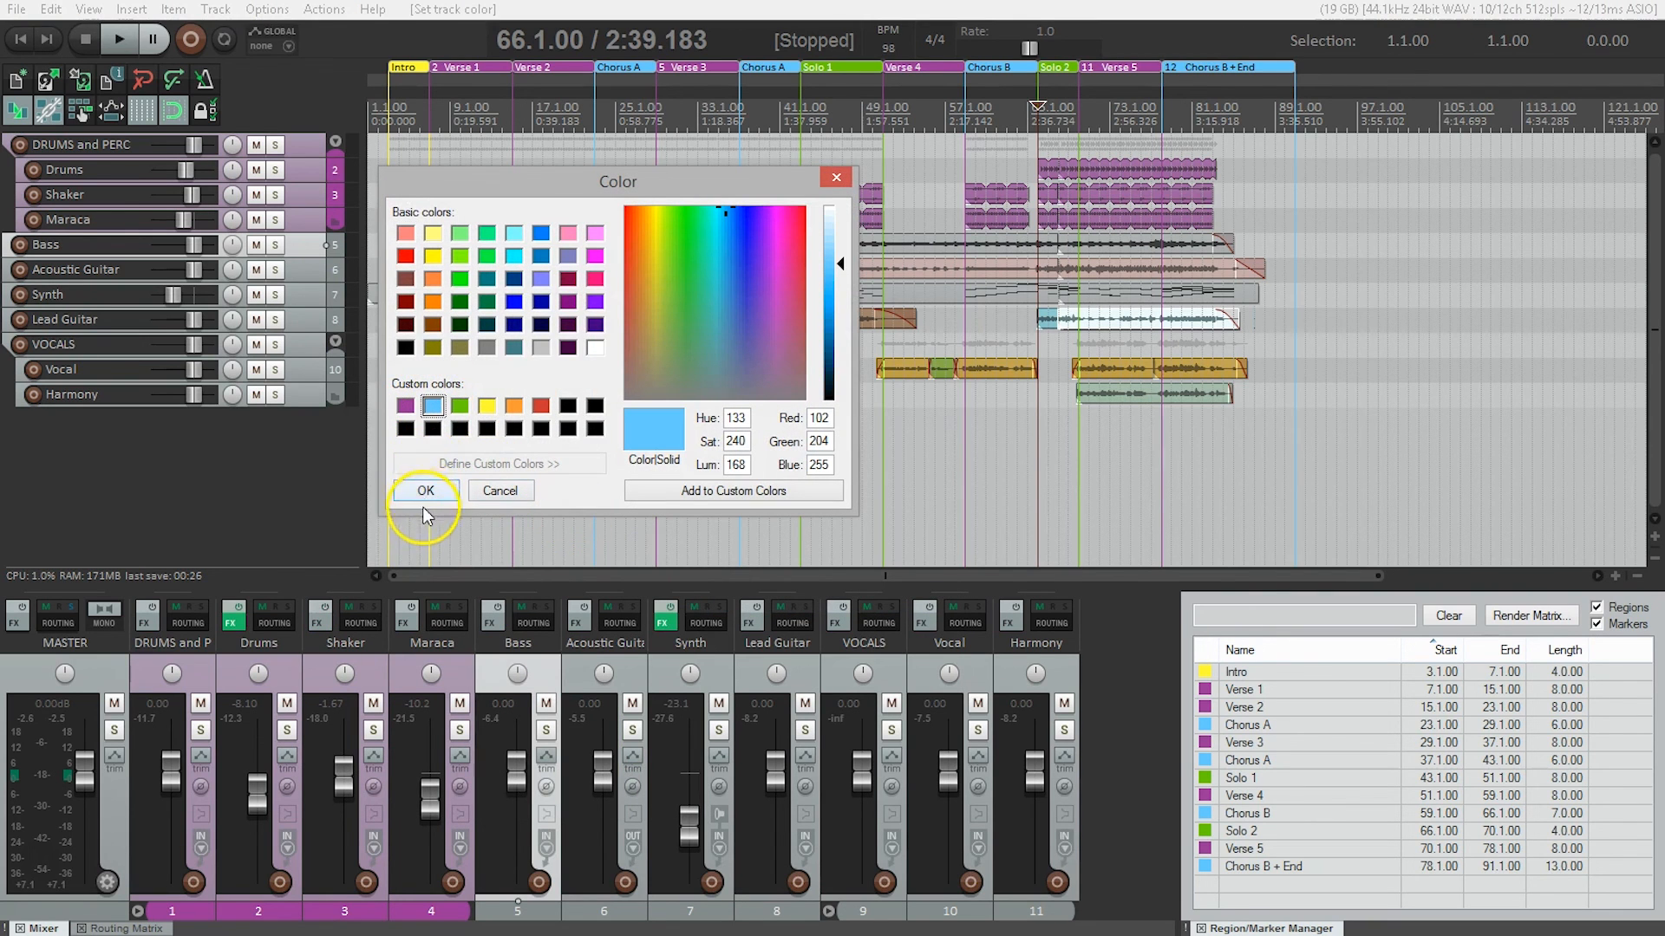
pyautogui.click(425, 491)
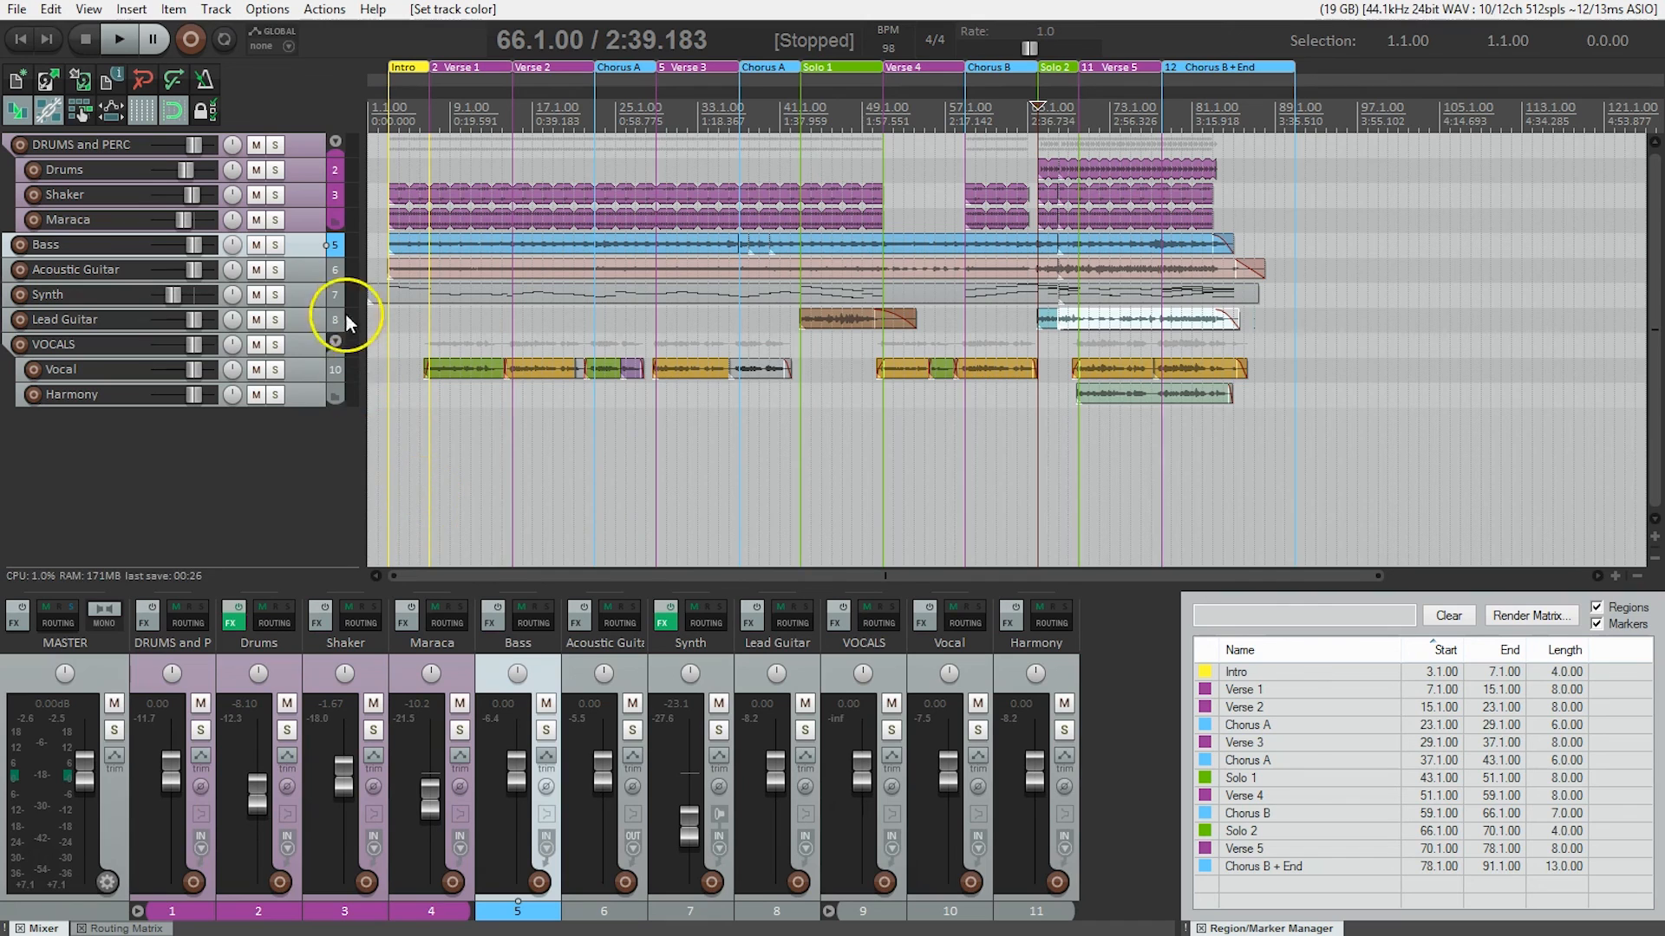